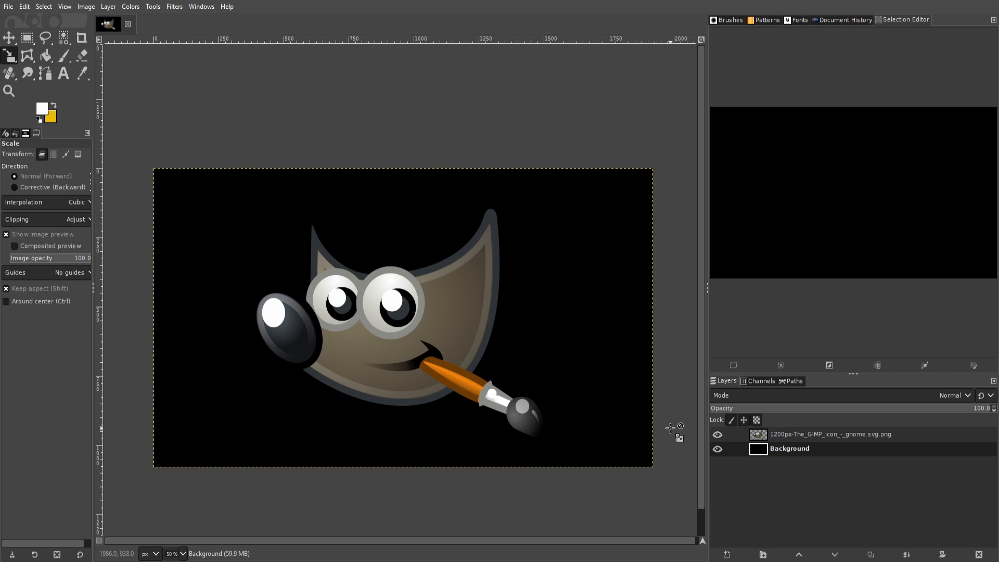
Create a new layer group and drag the GIMP logo layer into it
click(822, 433)
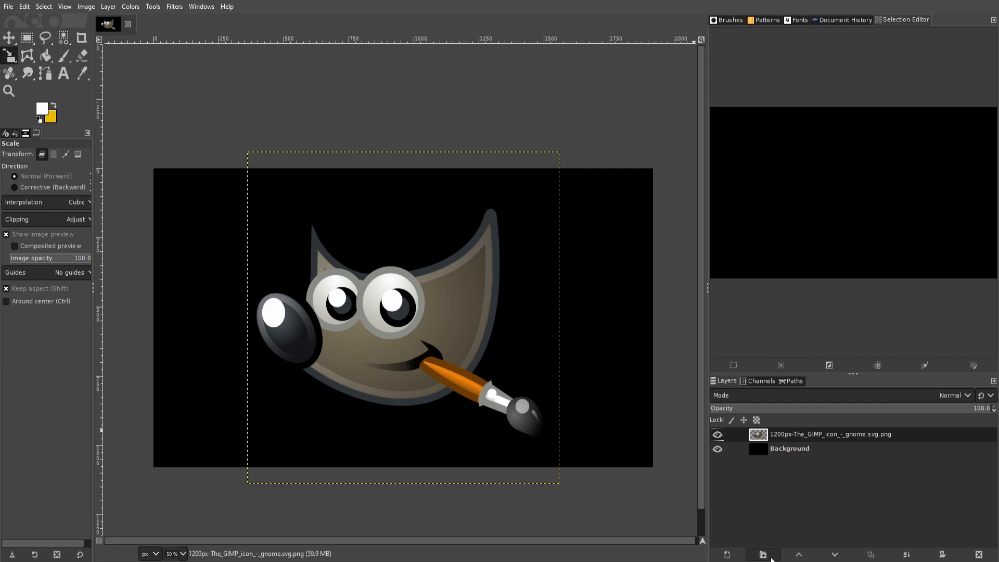
click(761, 554)
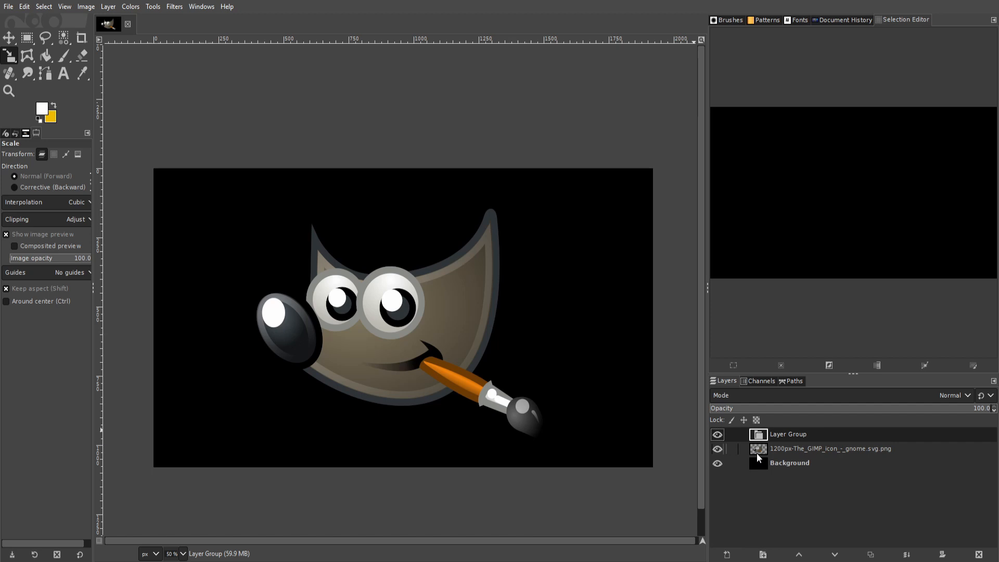
mouse_move(761, 451)
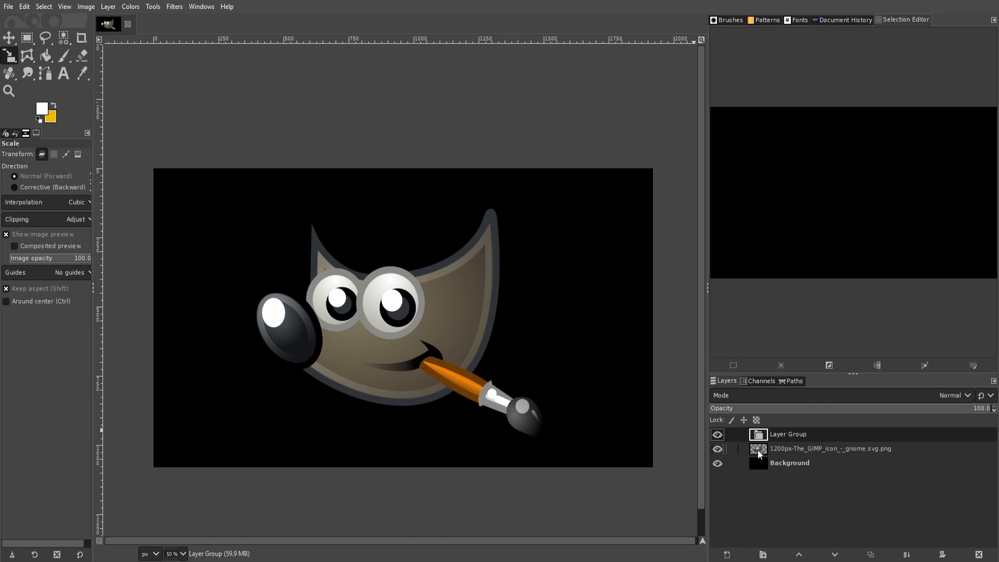
click(830, 448)
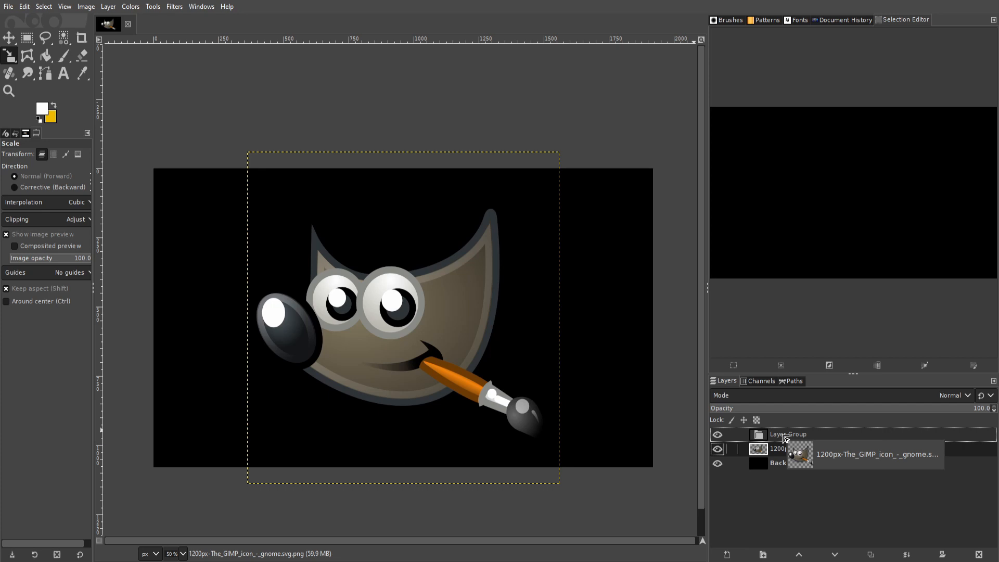
click(740, 434)
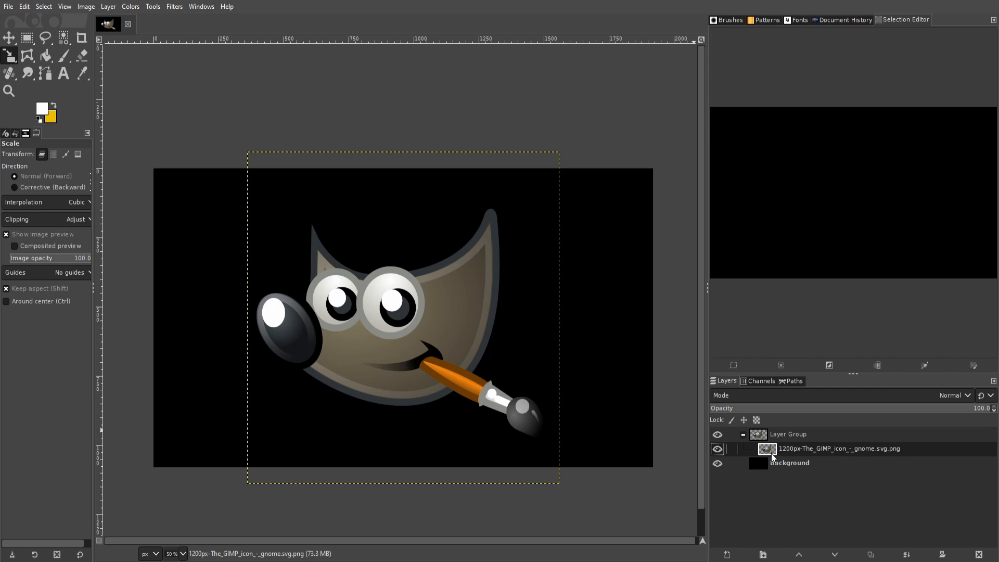
Add white Bebas Neue 'LAYER GROUP' text beside the logo as a layer inside the group
click(789, 434)
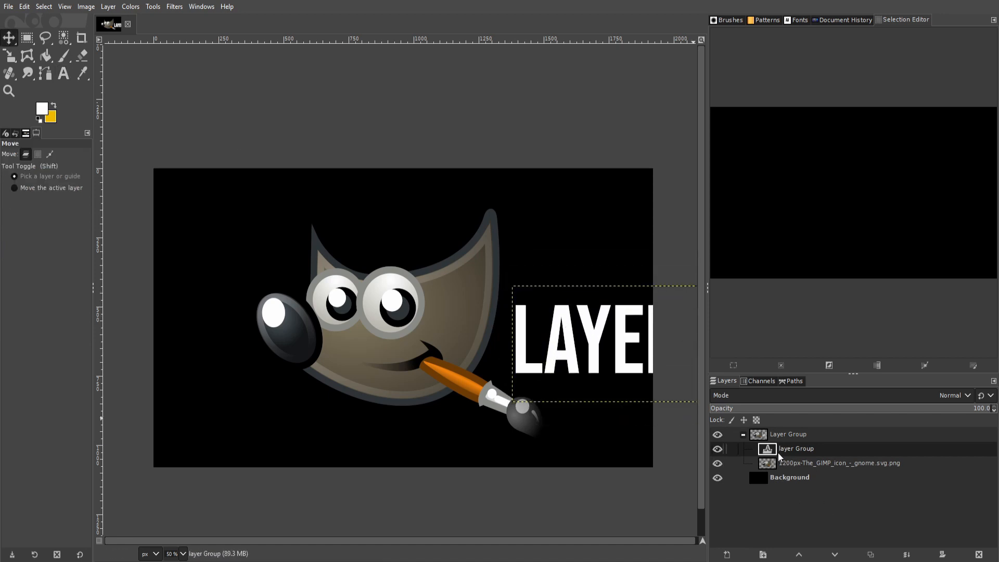
click(789, 434)
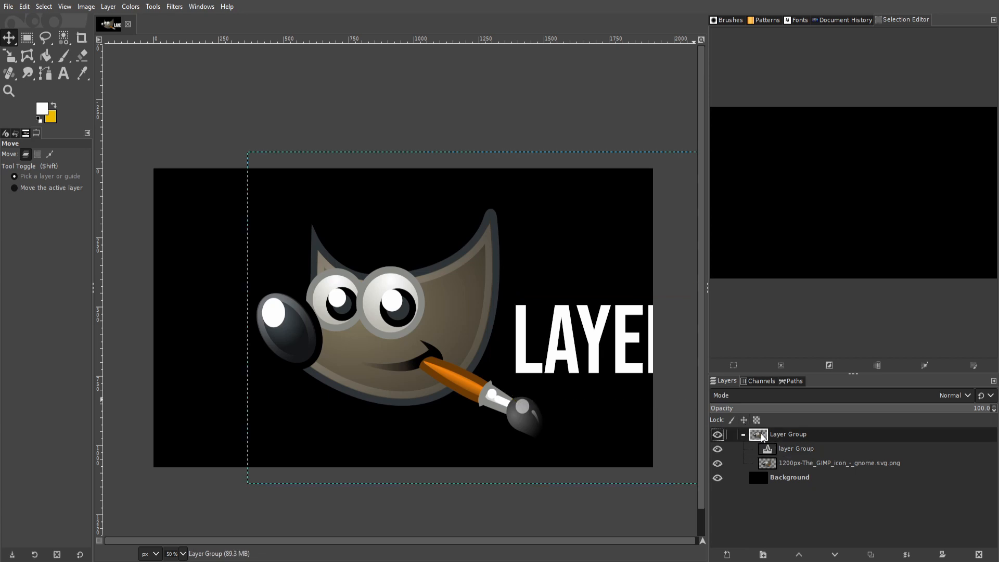
click(63, 74)
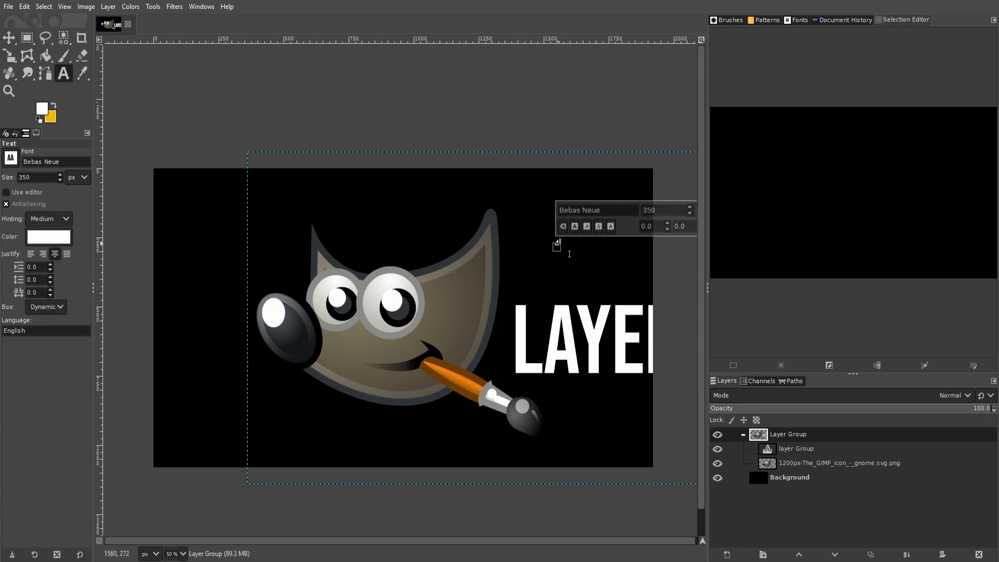
text(ASD)
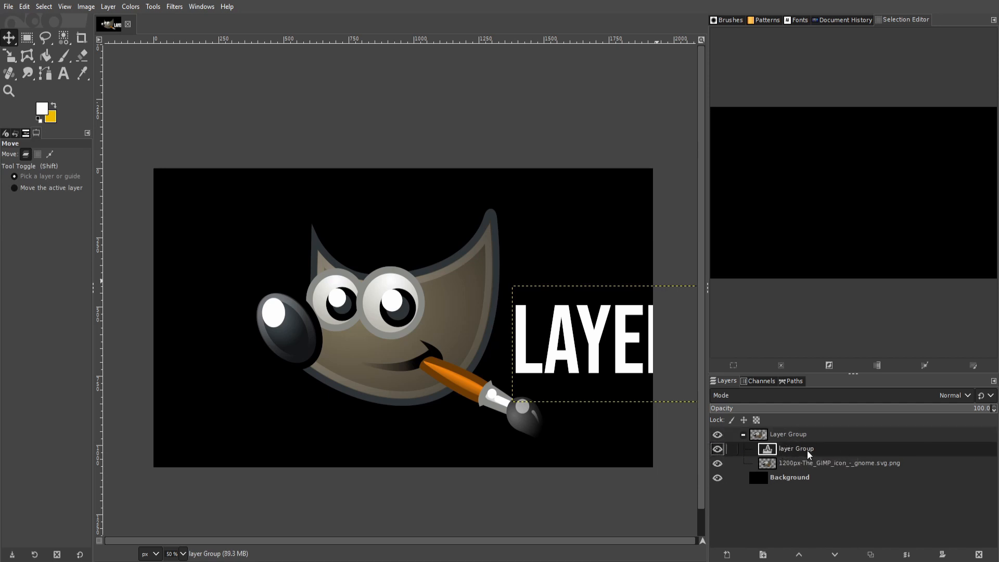
Raise the logo layer above the text layer and move it back beside the text
click(832, 462)
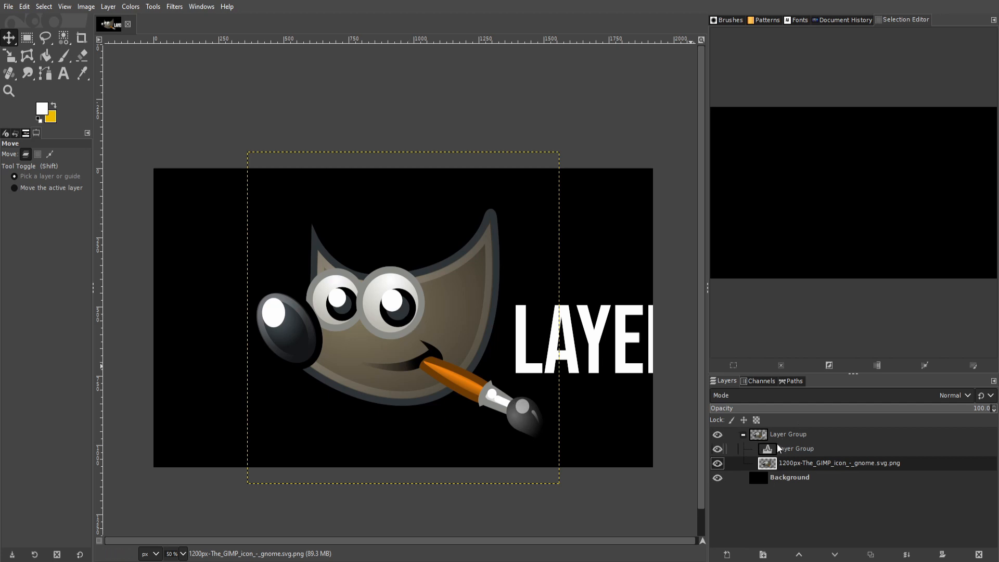
drag(401, 318, 507, 344)
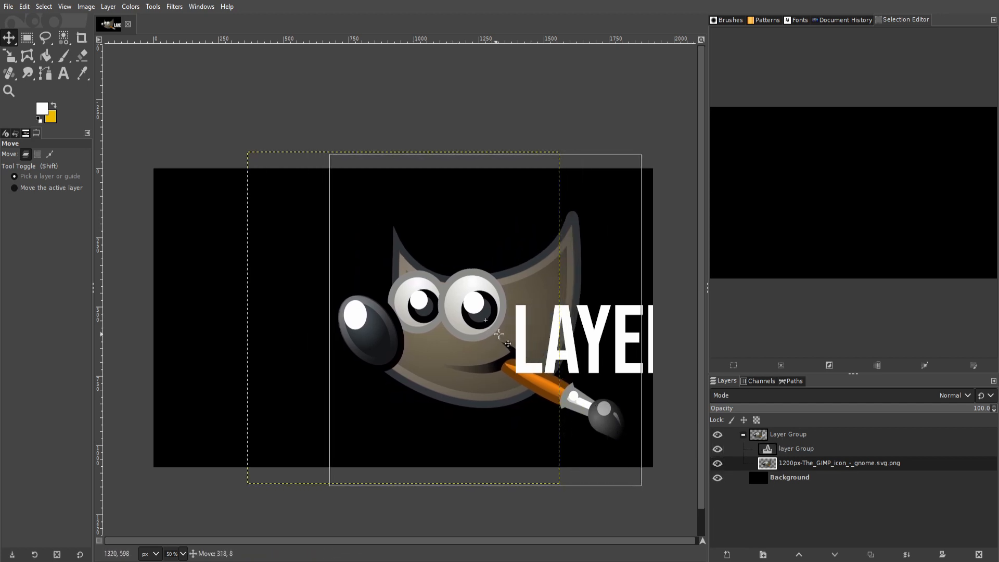
drag(486, 320, 544, 350)
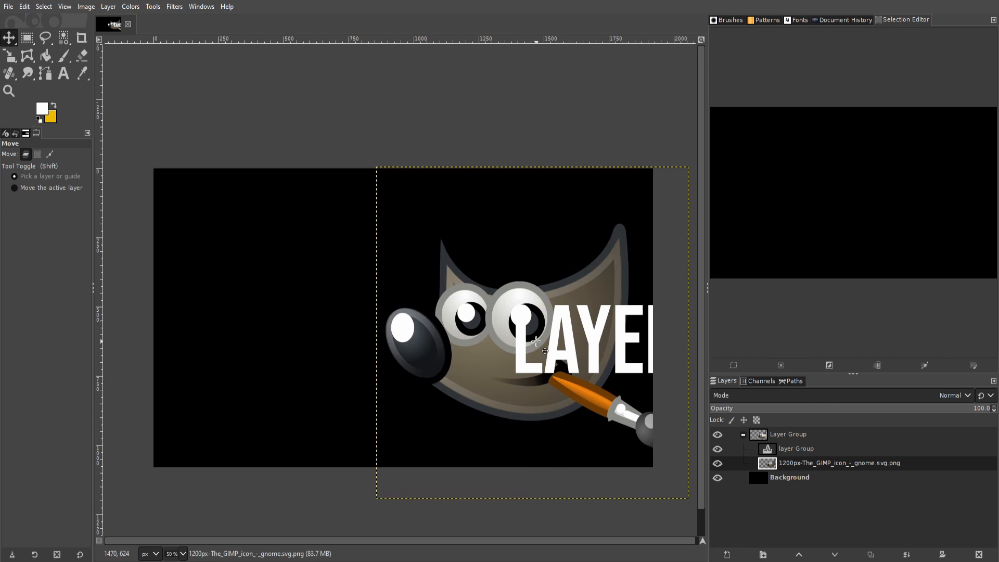
mouse_move(538, 352)
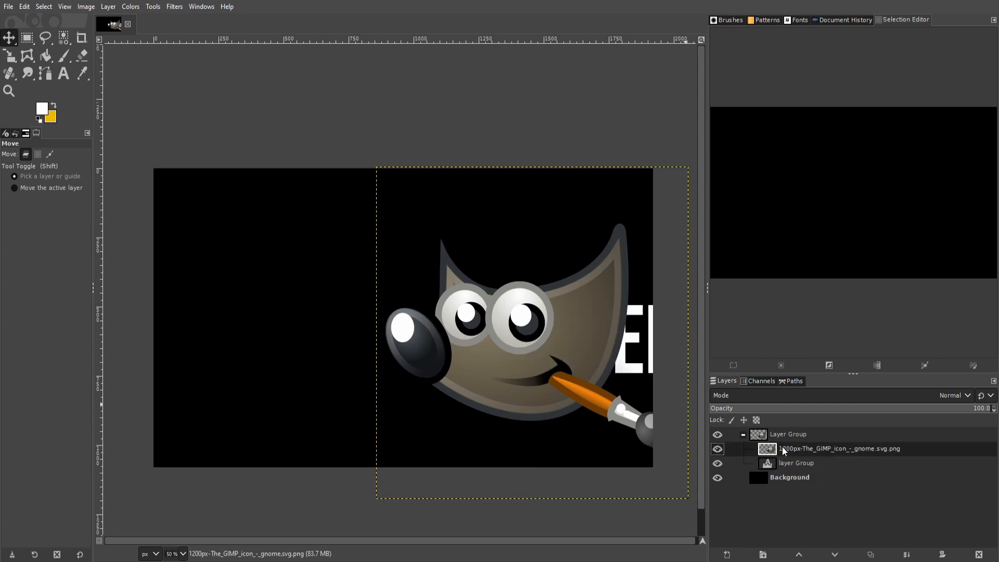
mouse_move(656, 389)
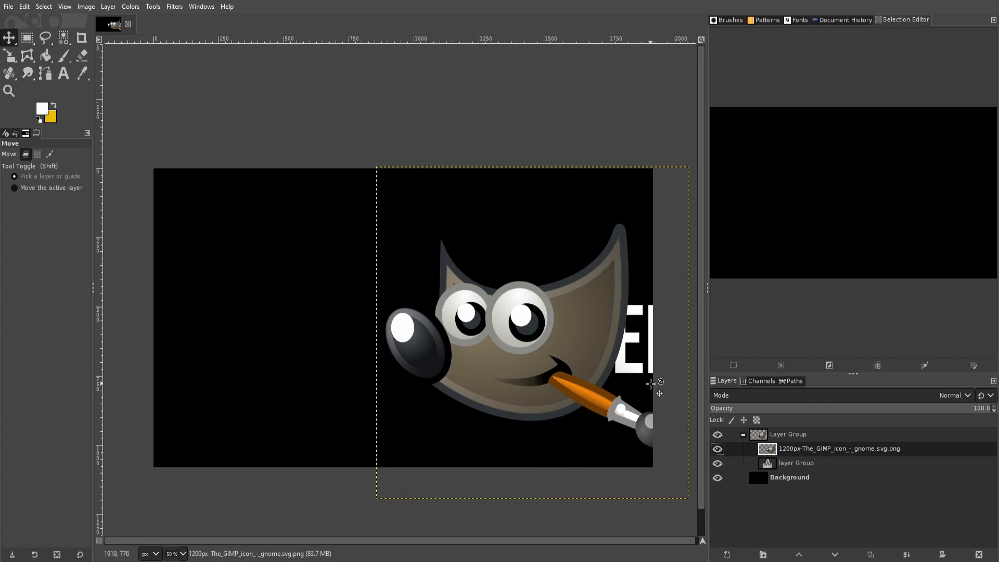
mouse_move(647, 354)
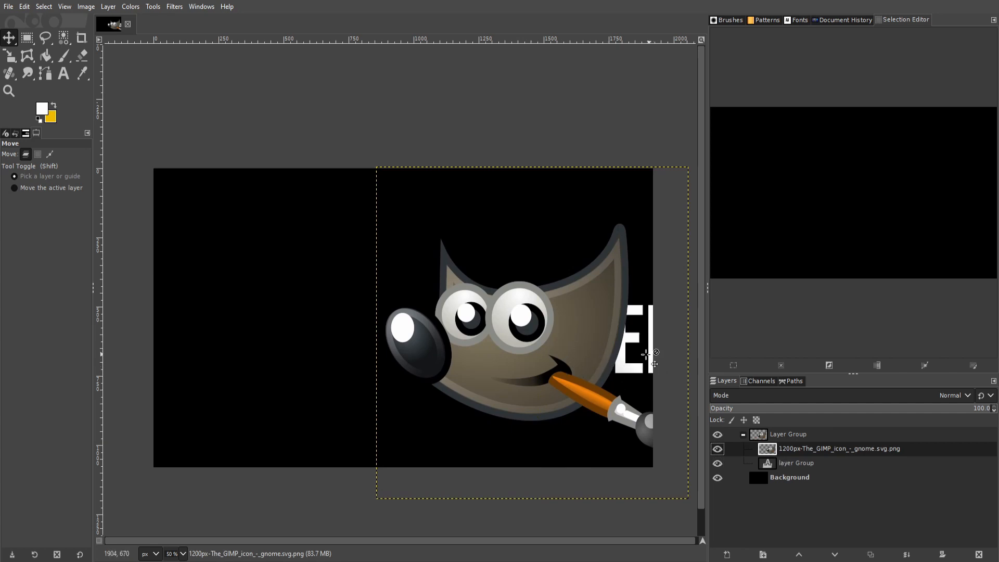
mouse_move(592, 334)
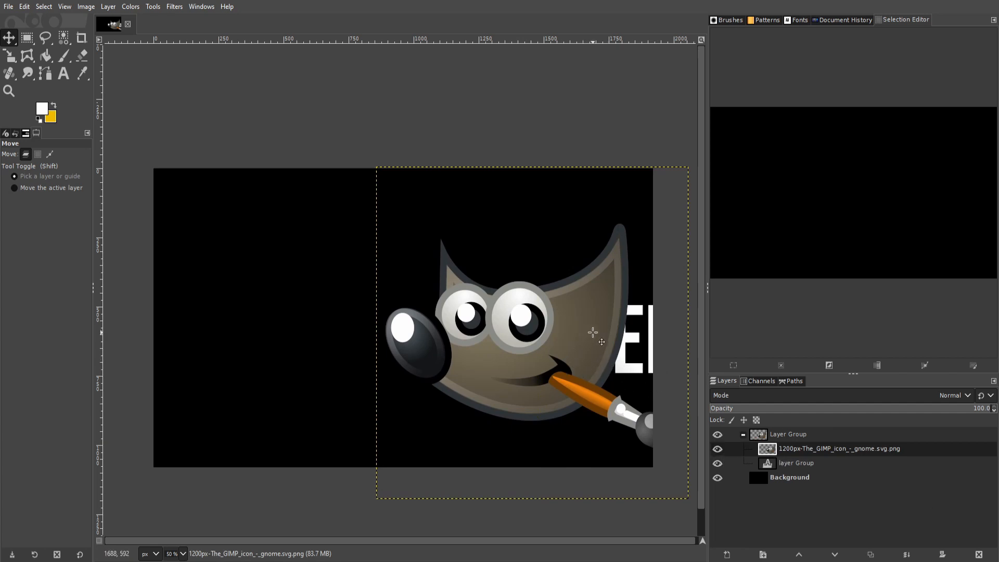
drag(592, 332, 458, 328)
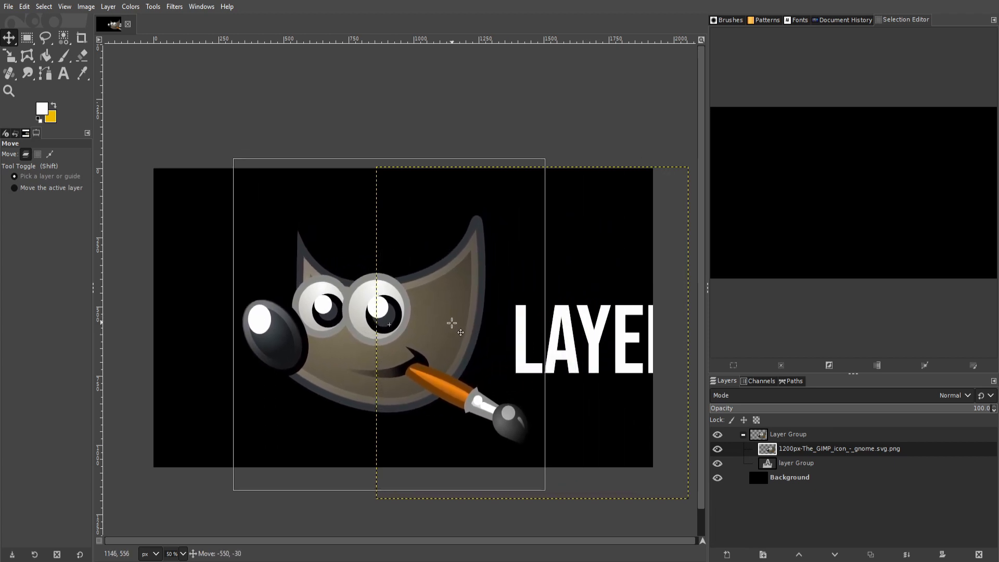
drag(453, 321, 471, 334)
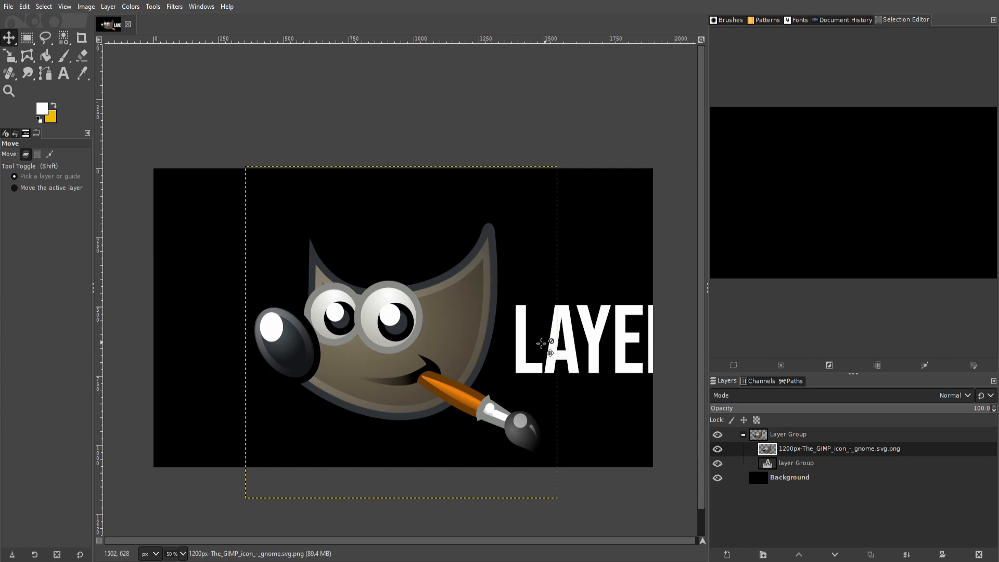
mouse_move(530, 282)
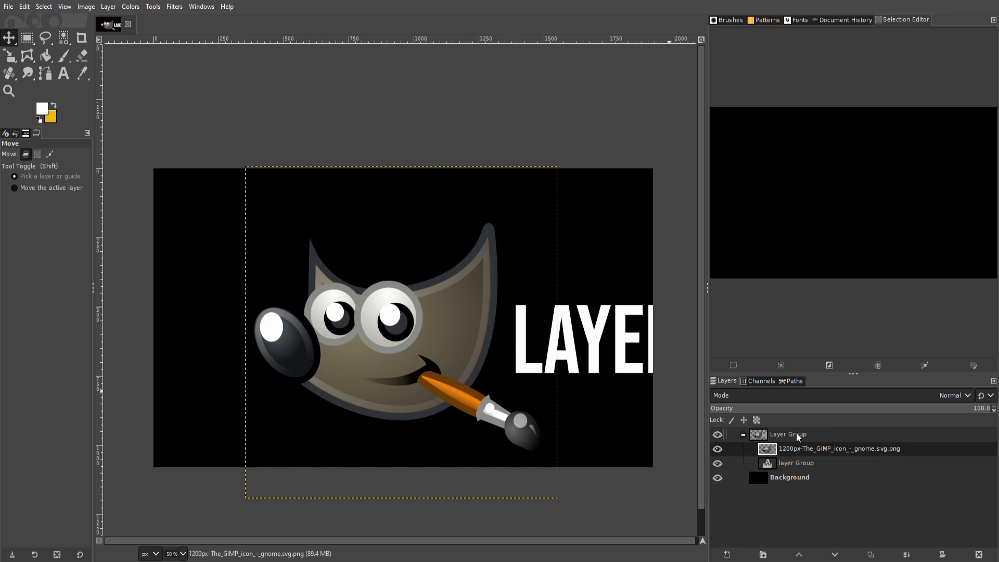
Nudge the LAYER text slightly up and left into position
click(789, 434)
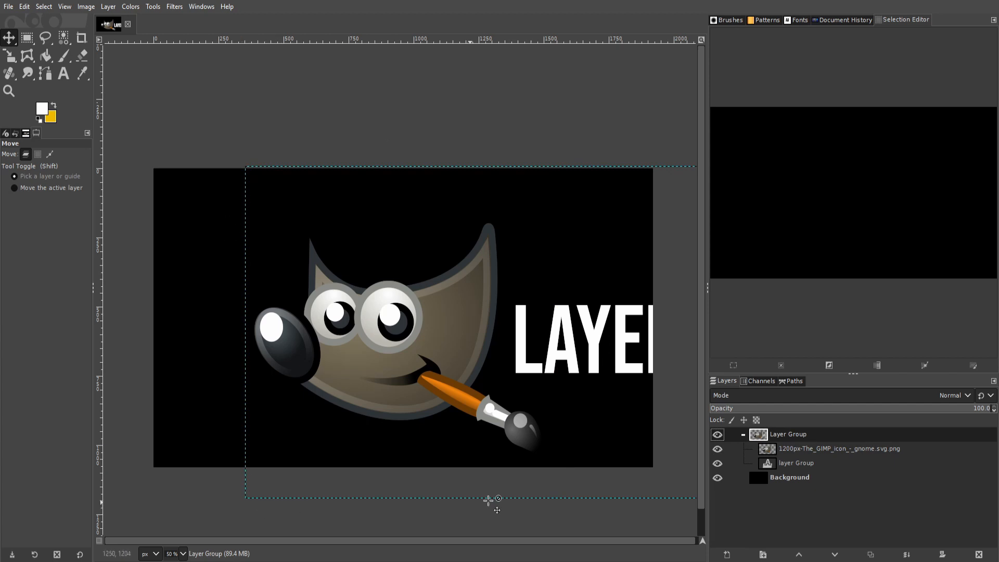
mouse_move(473, 336)
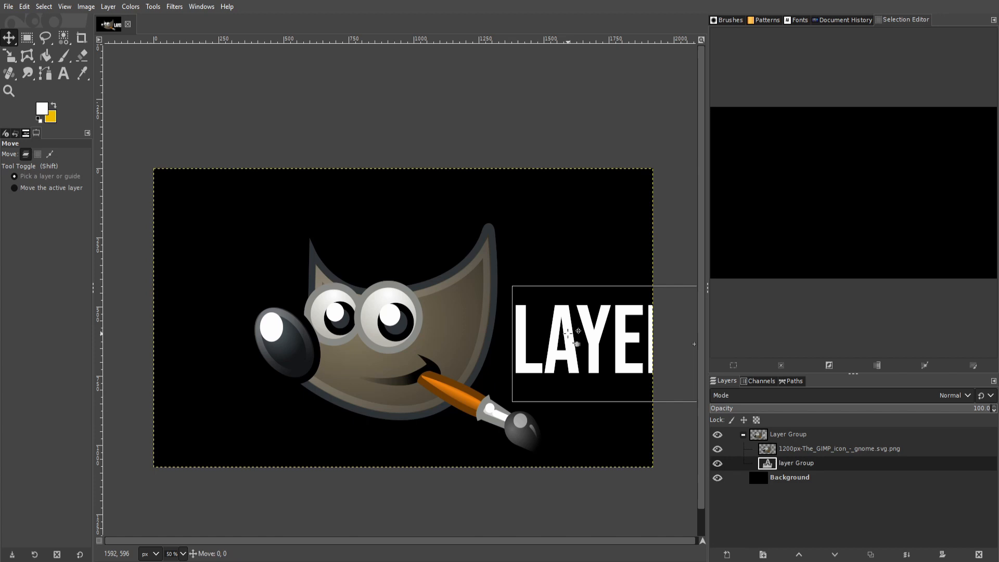
drag(577, 345, 571, 323)
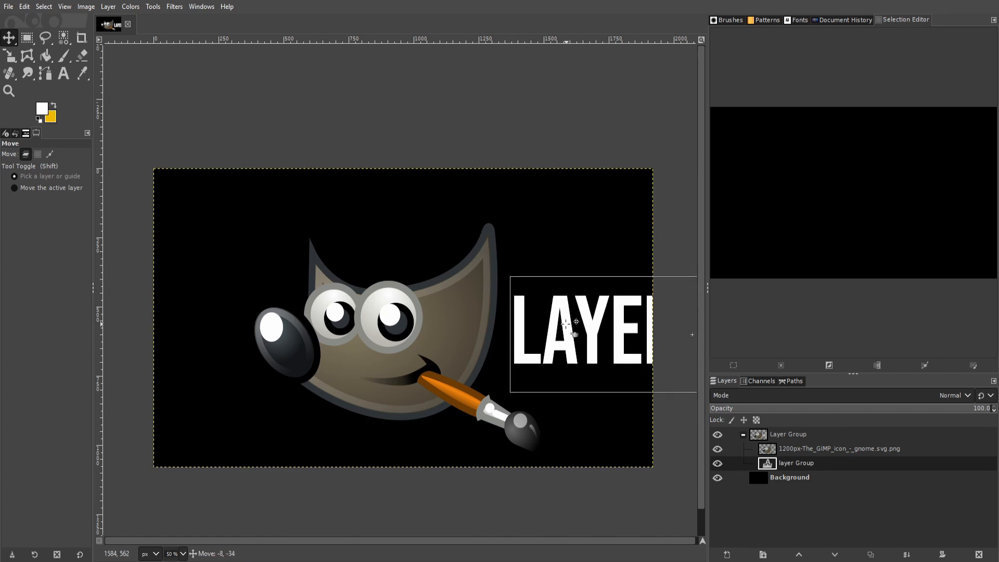
drag(567, 321, 573, 324)
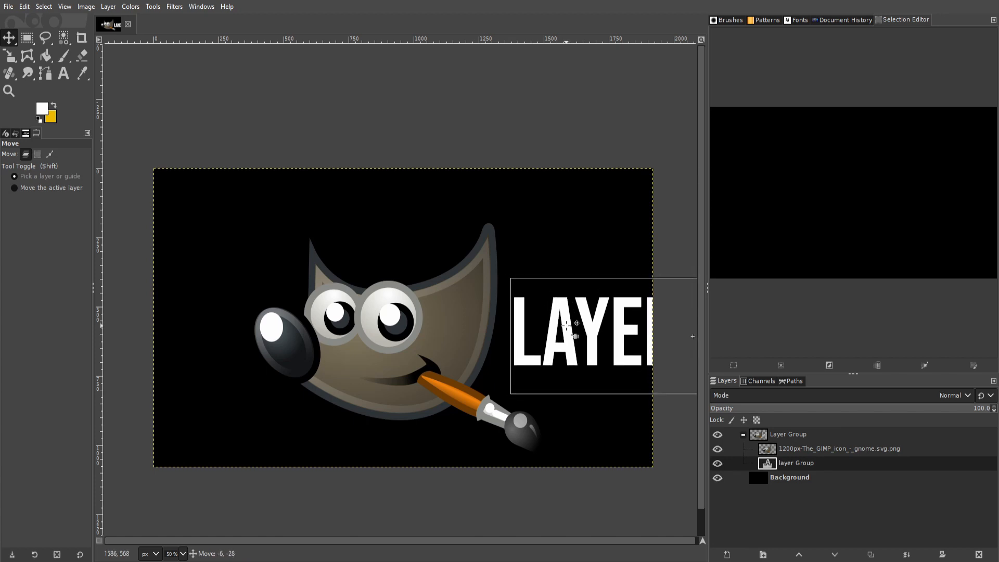
click(789, 477)
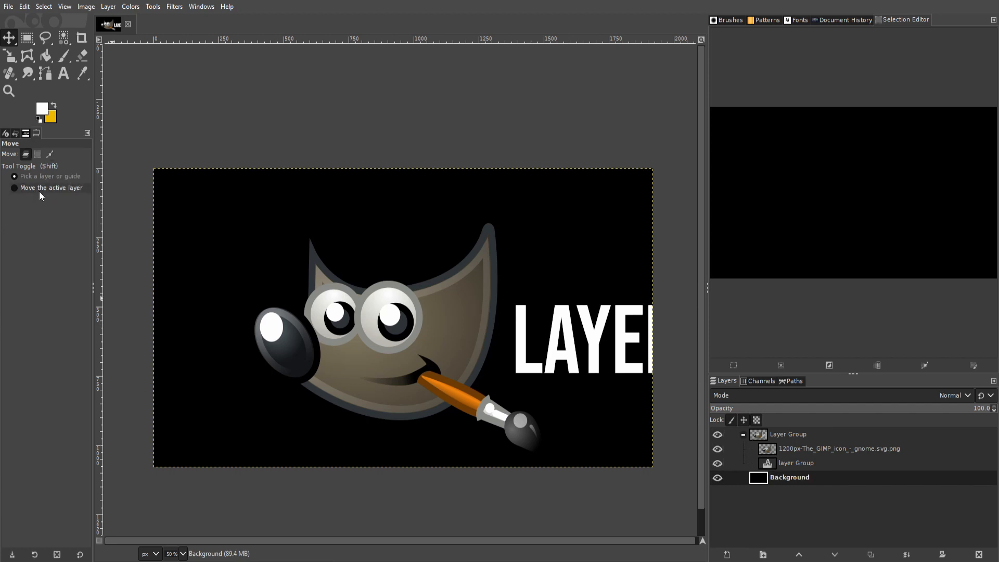
With 'Move the active layer', shift the whole group left and up on the canvas
click(787, 434)
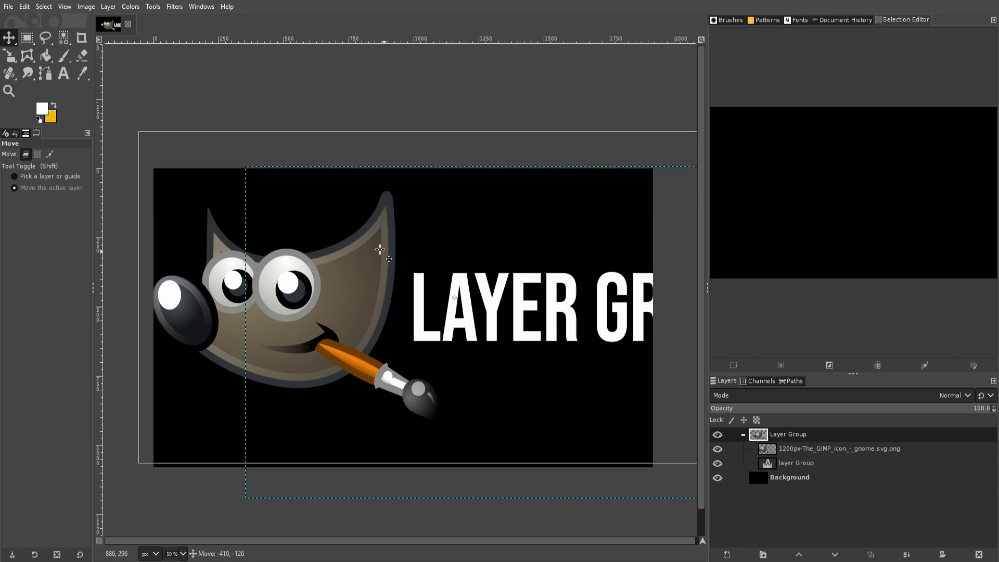
drag(388, 258, 382, 272)
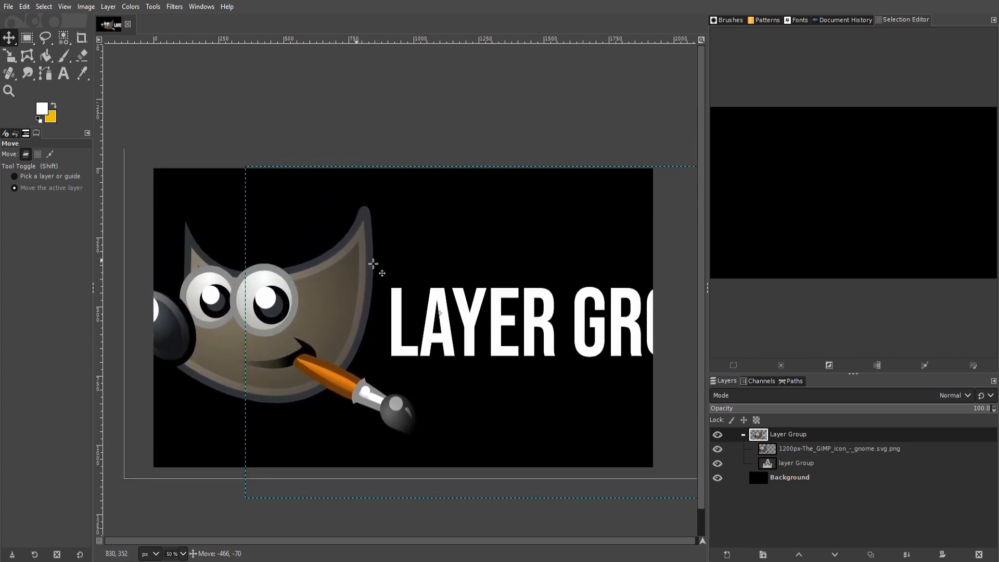
drag(378, 271, 309, 268)
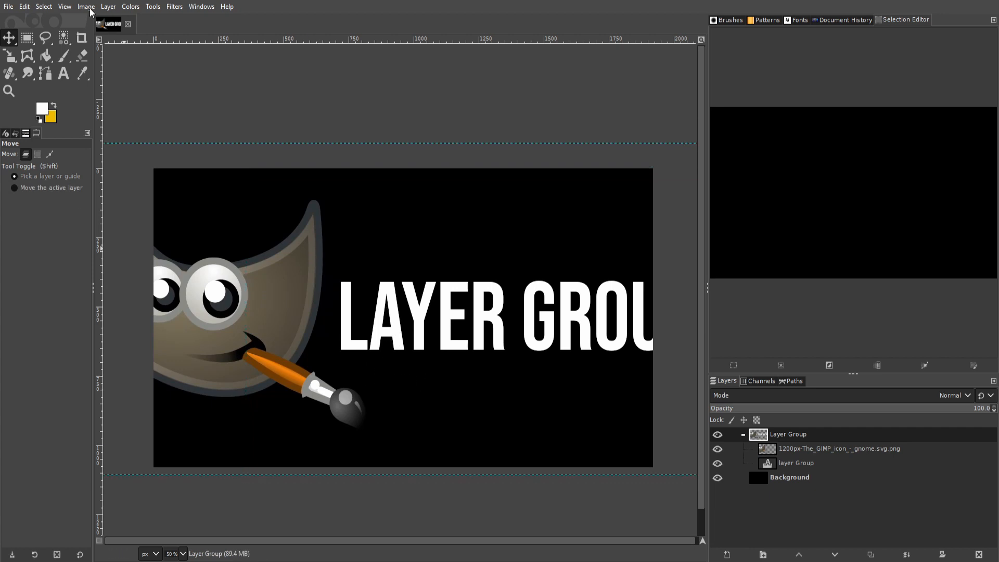
Add a vertical and a horizontal guide by percent, each at 50, crossing at the canvas centre
click(85, 6)
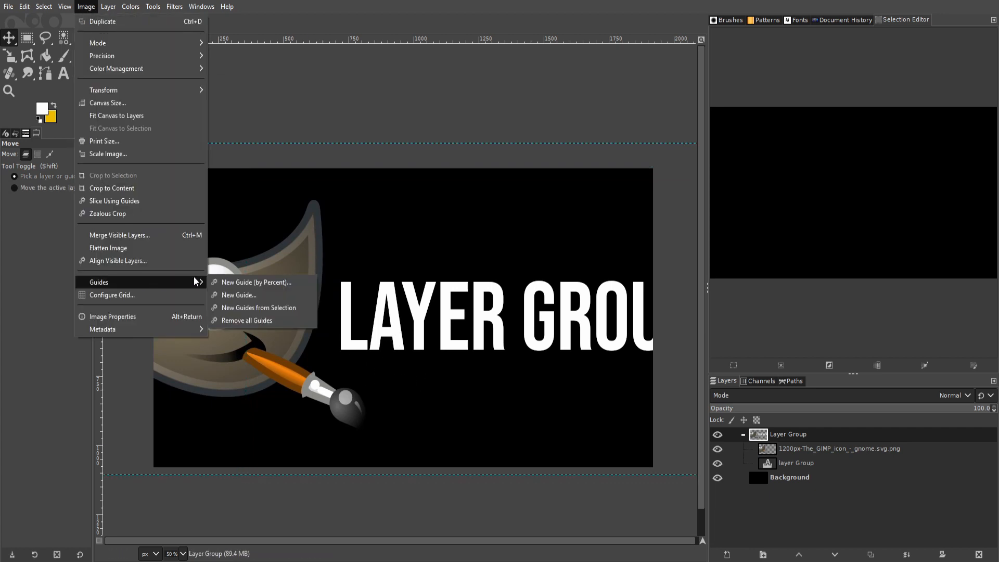
click(256, 282)
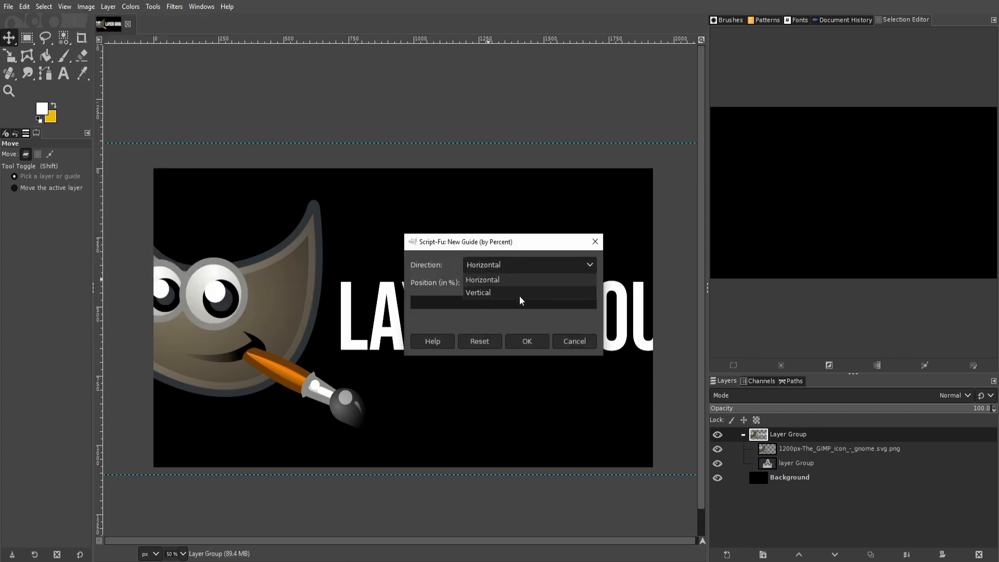
click(526, 341)
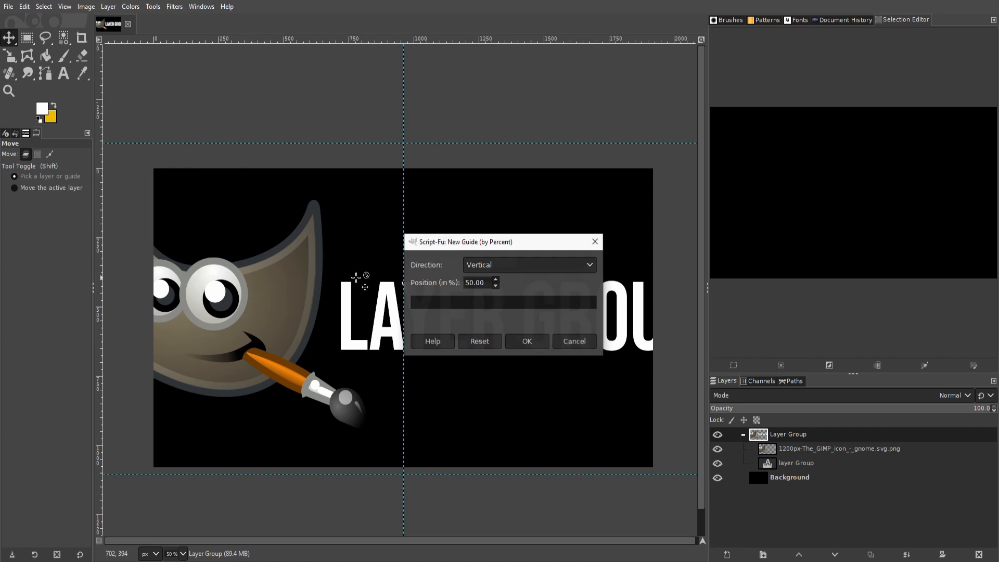
click(528, 265)
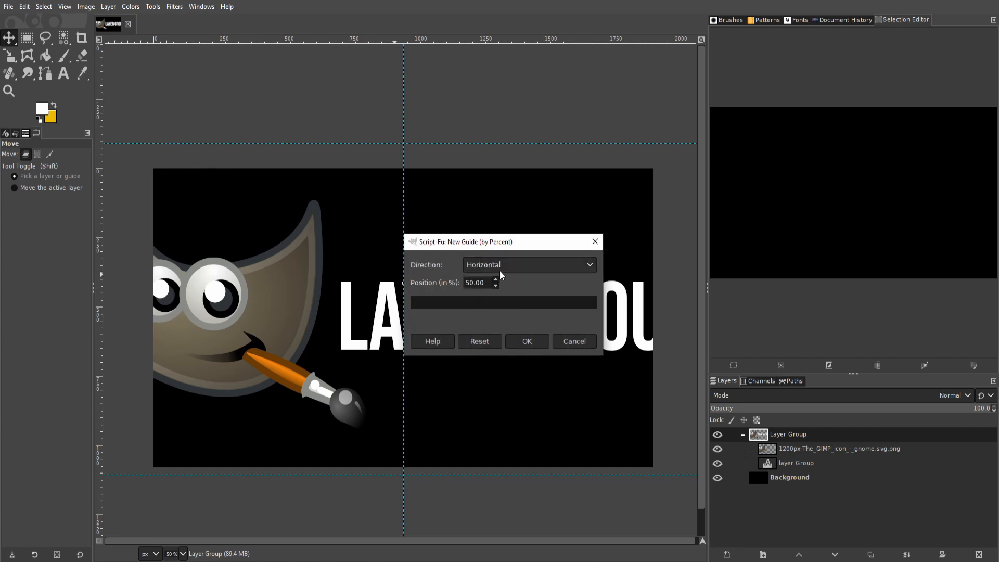
click(526, 341)
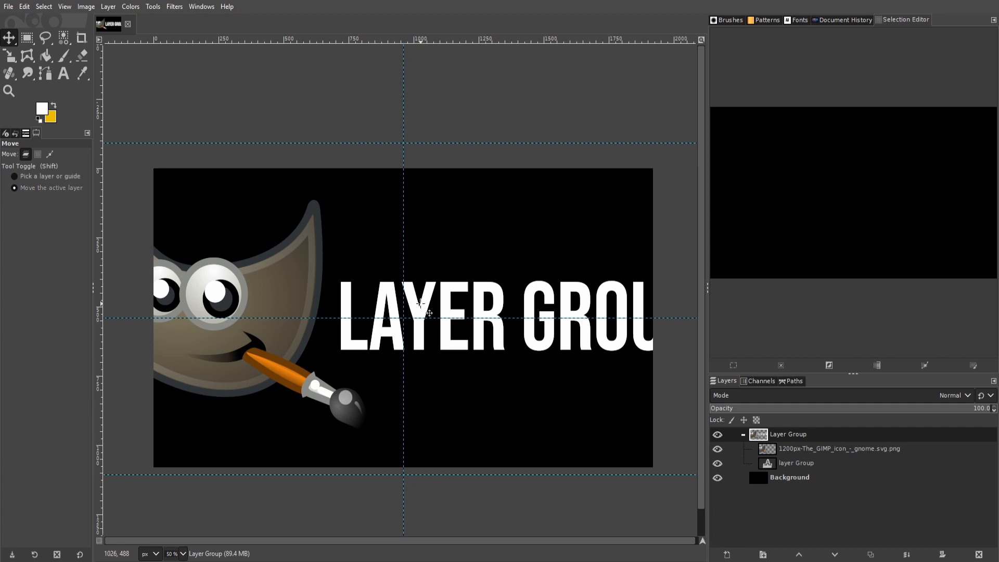
Move the layer group slightly right and down against the centre guides
drag(421, 312, 439, 303)
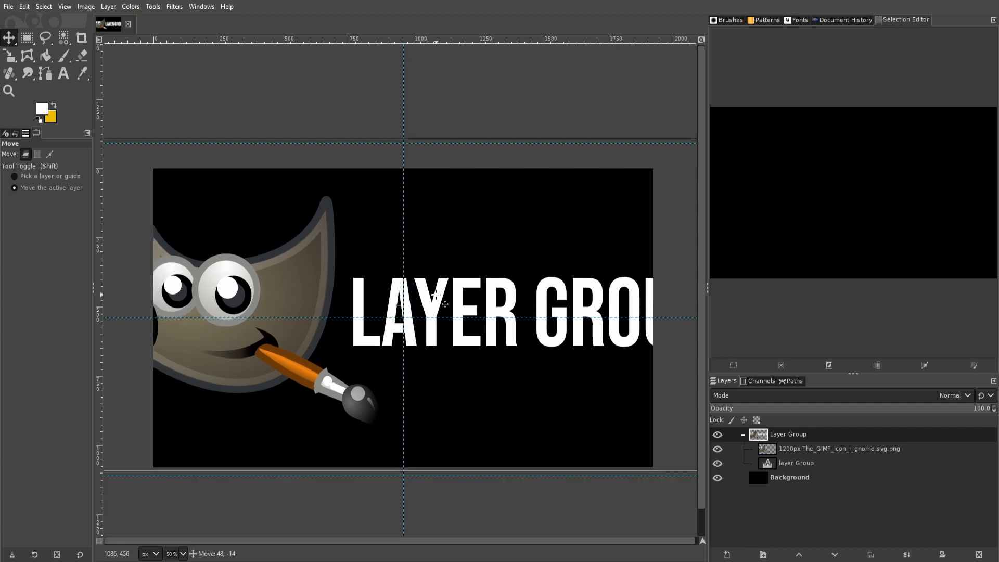
drag(436, 303, 452, 316)
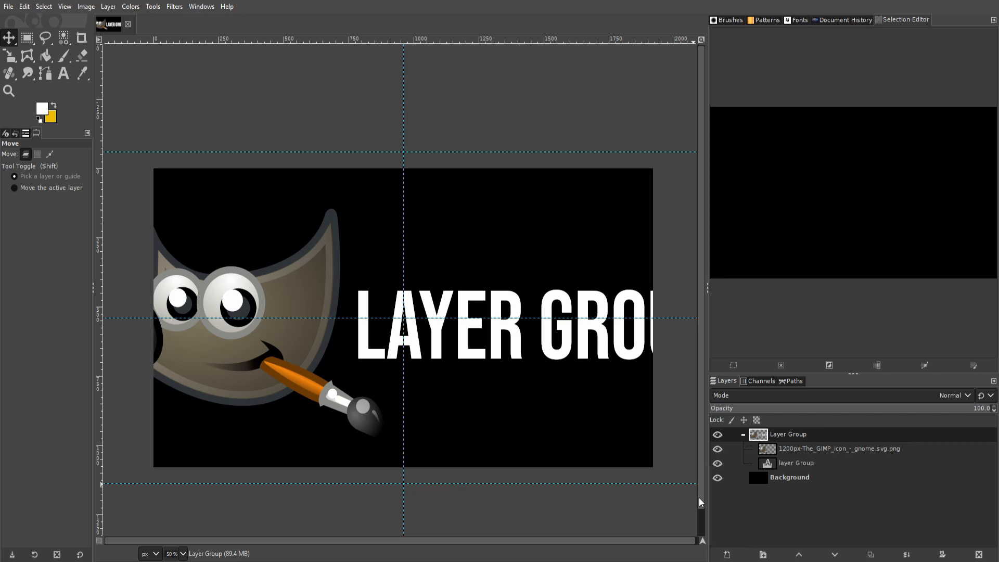
mouse_move(204, 150)
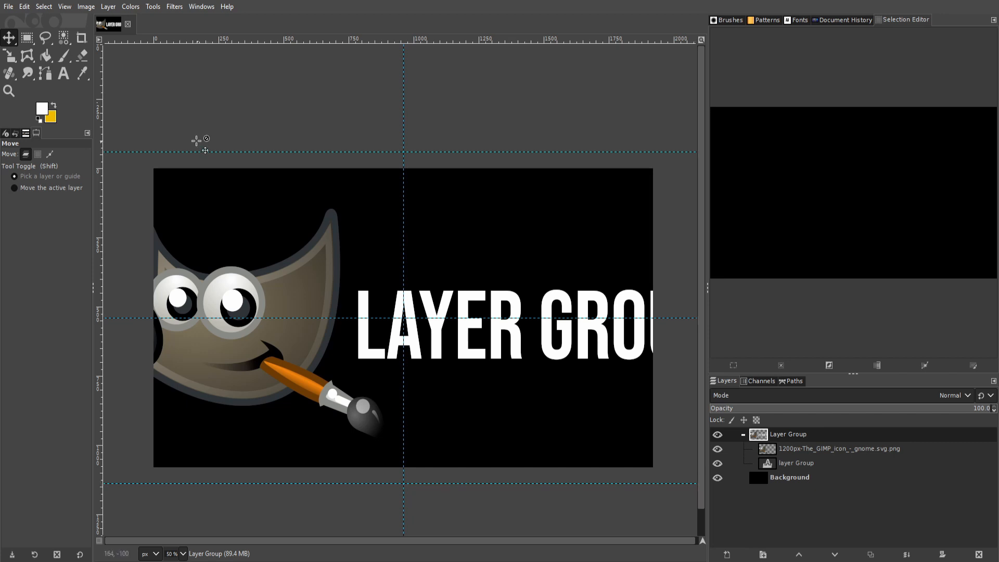
click(8, 54)
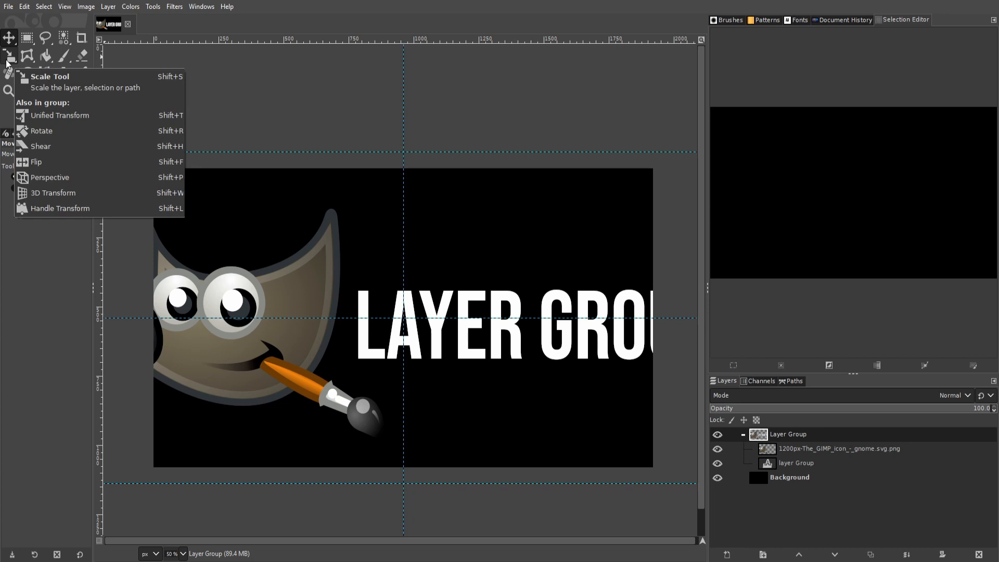
Scale the layer group down so the logo and full LAYER GROUP text fit on the canvas
click(37, 77)
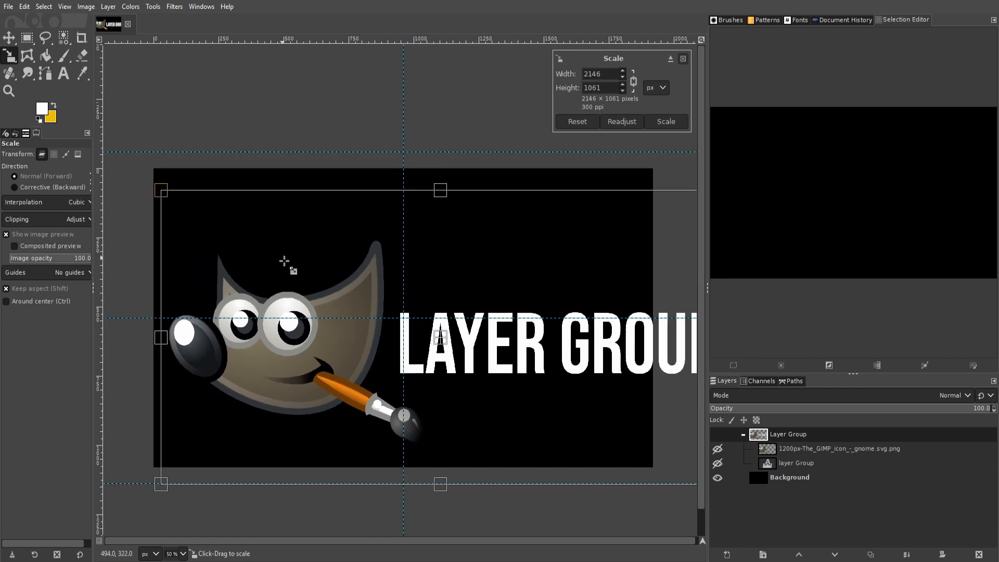
drag(161, 189, 153, 185)
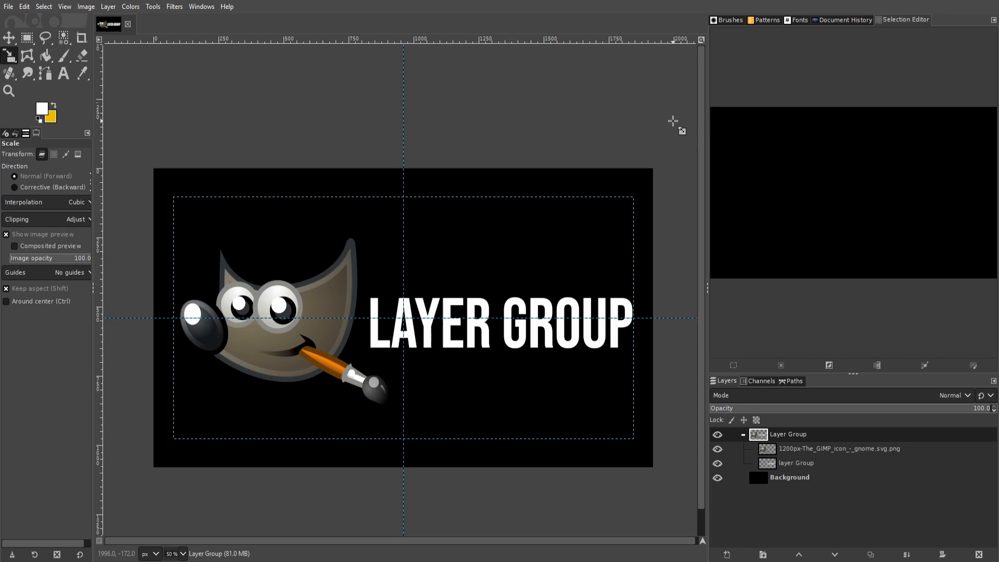
click(23, 37)
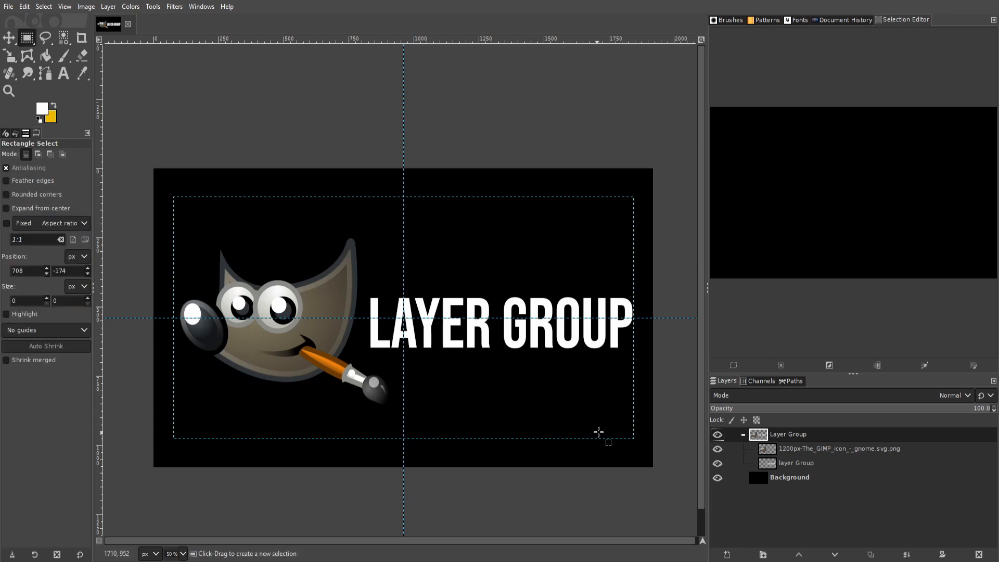
click(786, 433)
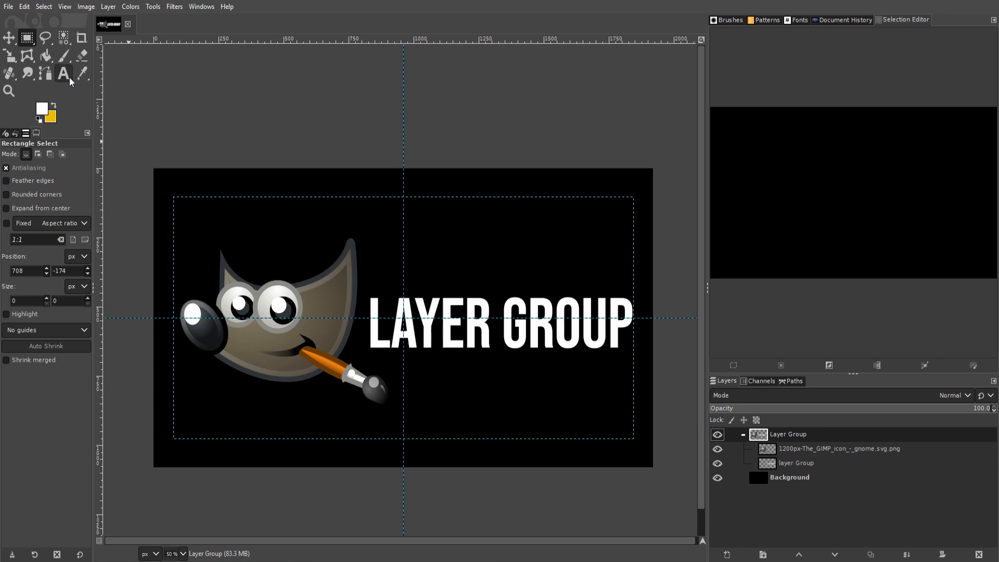
click(63, 73)
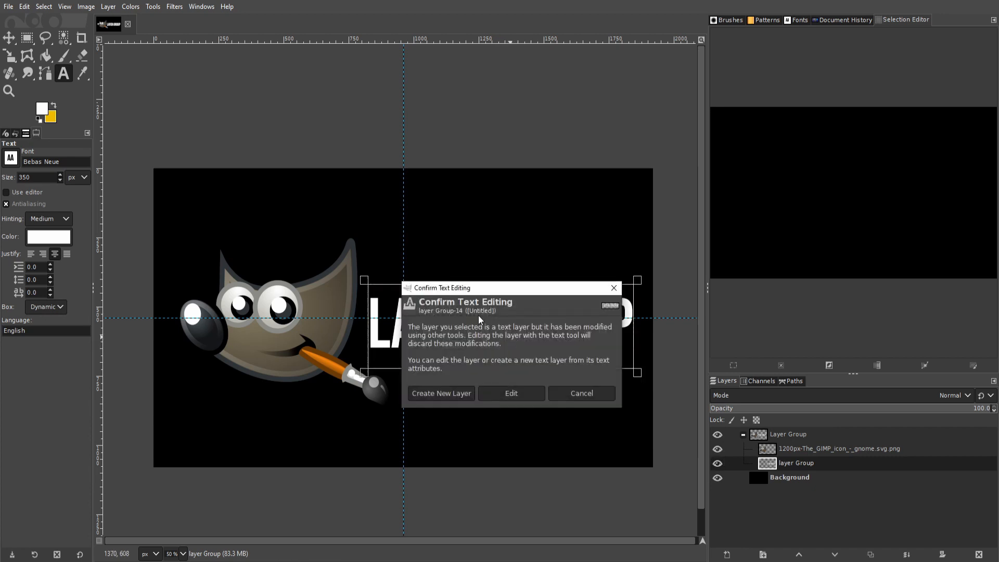
mouse_move(587, 346)
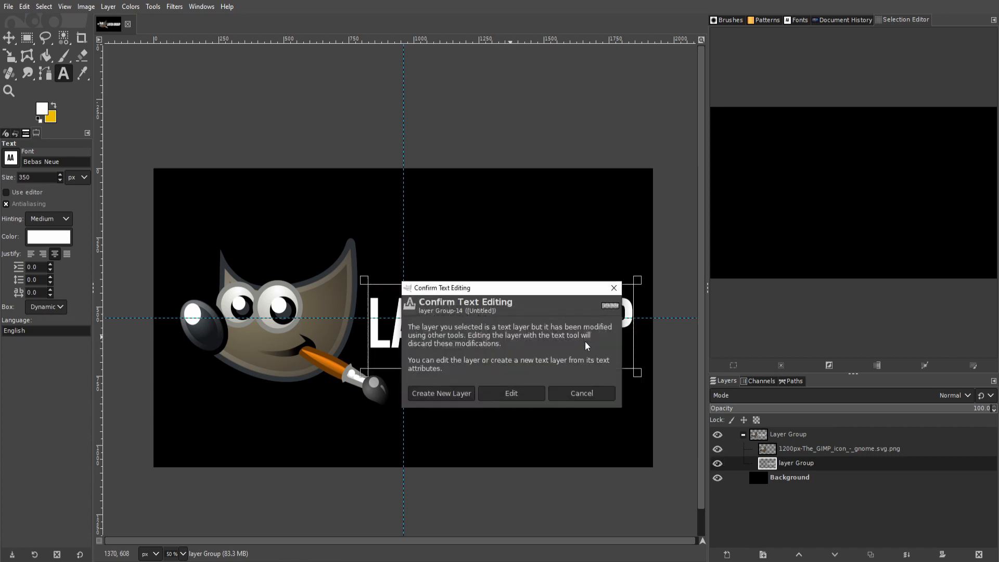
click(512, 393)
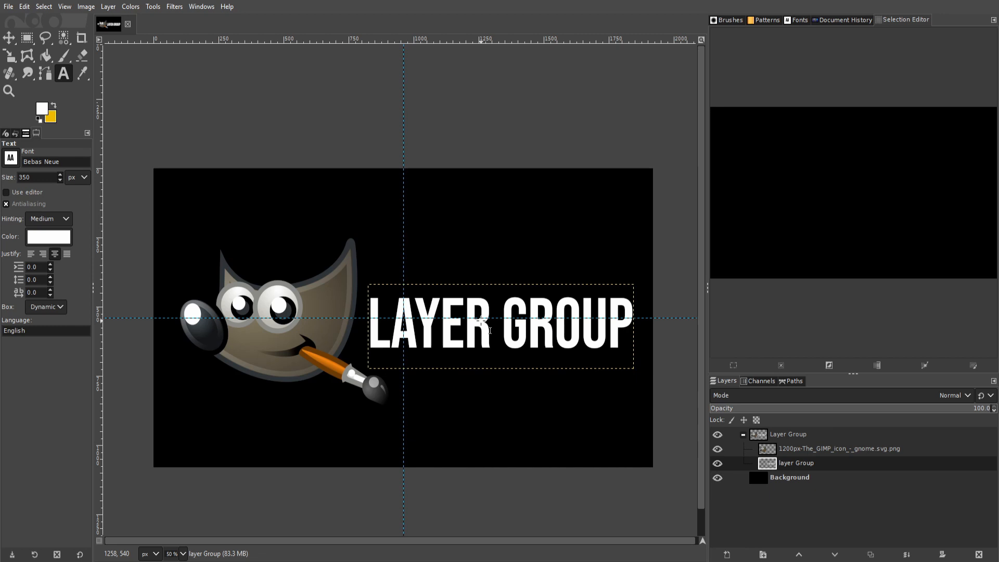
click(6, 37)
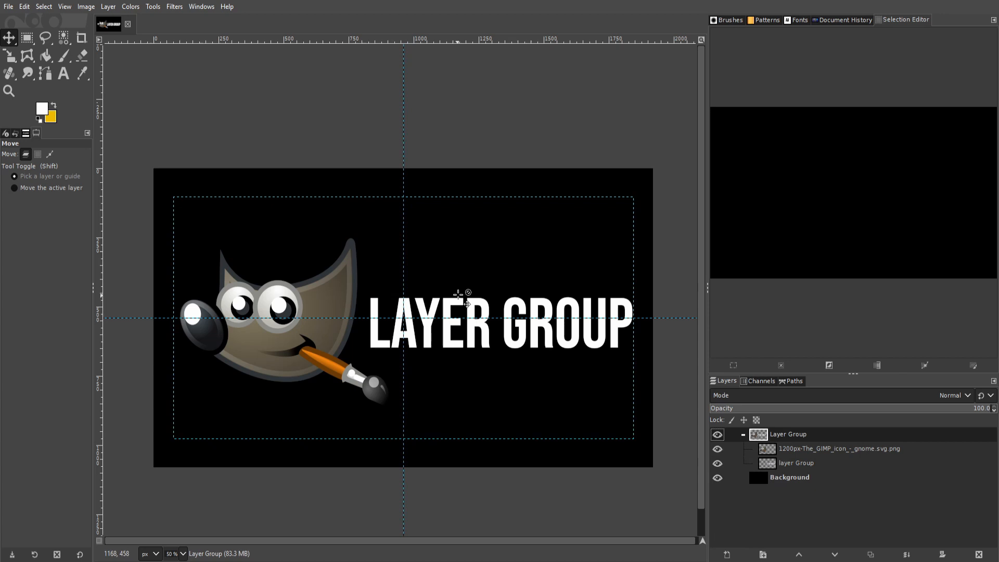
mouse_move(328, 276)
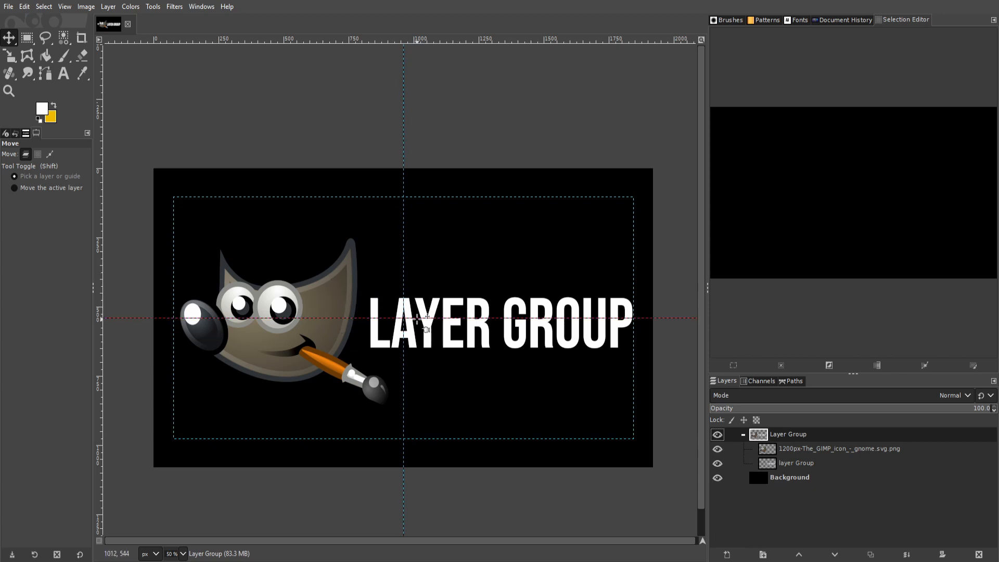
mouse_move(508, 324)
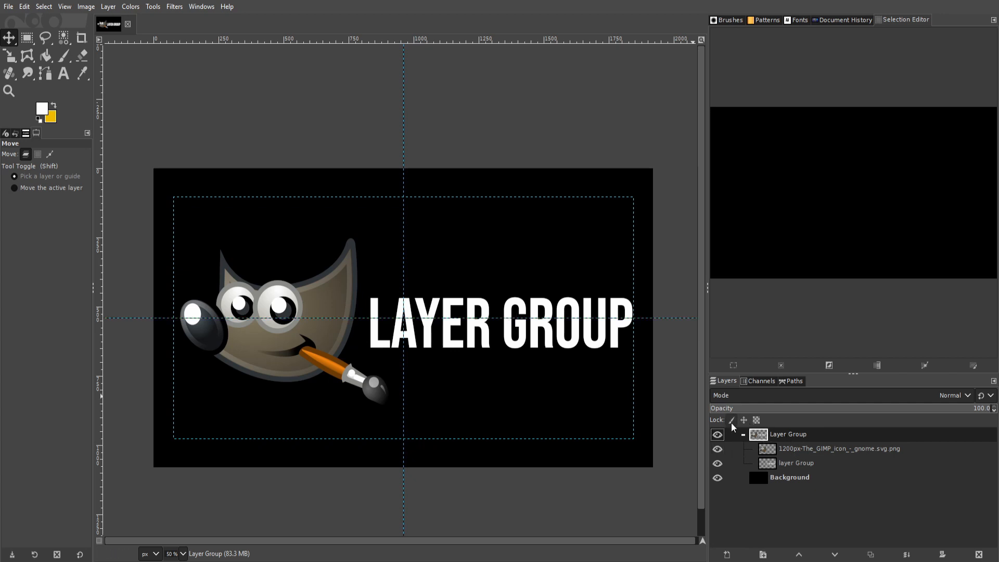
mouse_move(730, 419)
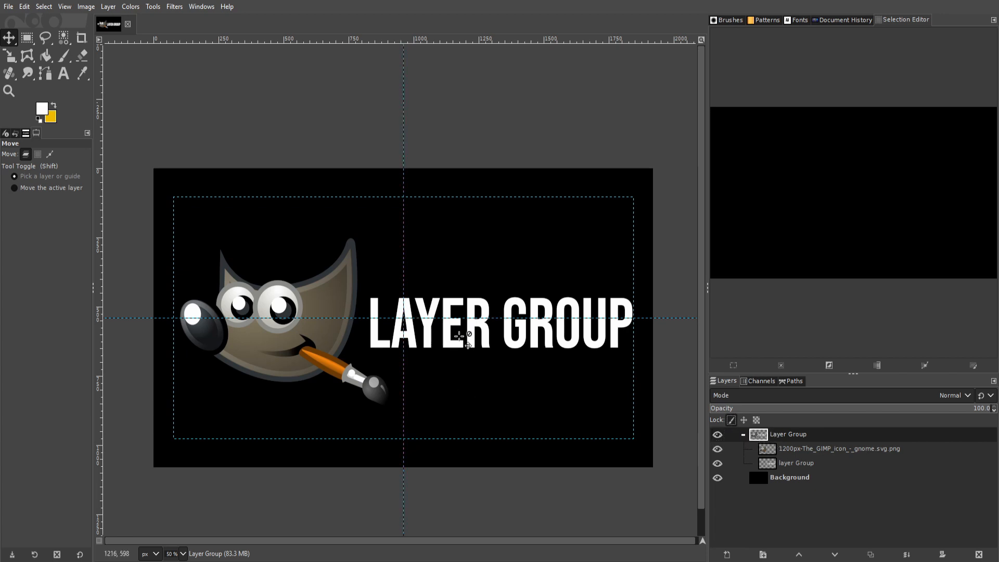
Show Move, Text and Scale edits refused on the locked layers, then collapse the Layer Group
click(831, 449)
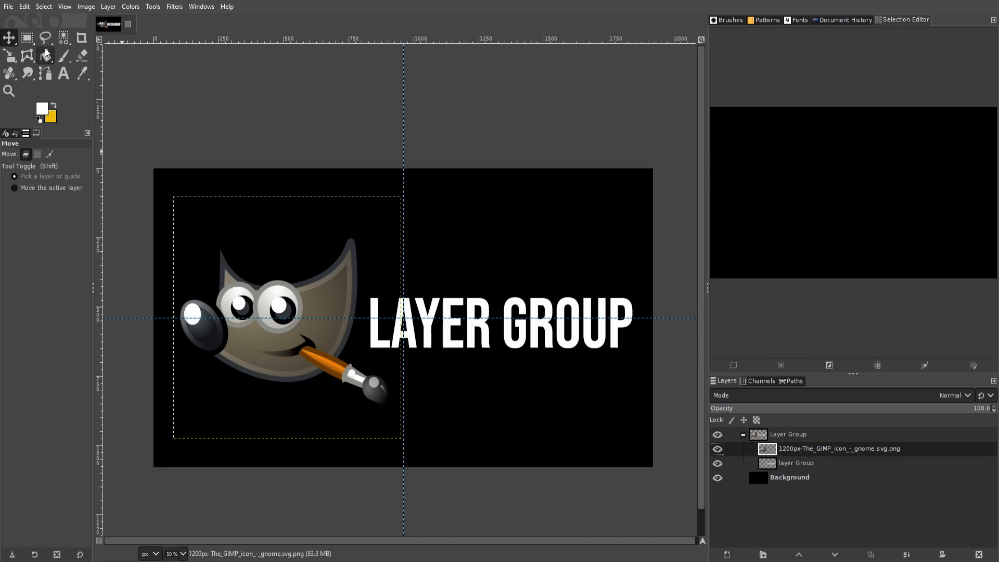
click(62, 54)
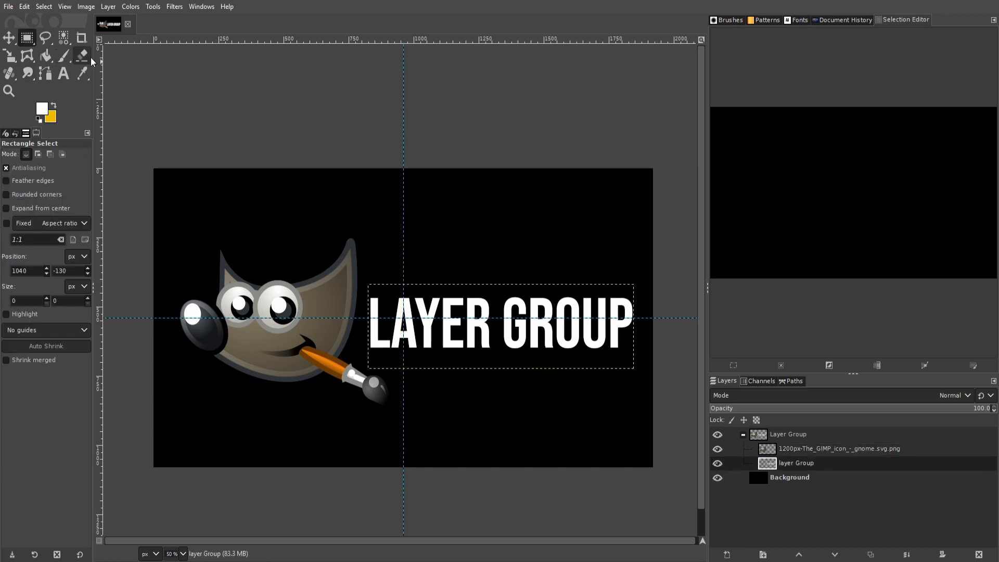
click(63, 74)
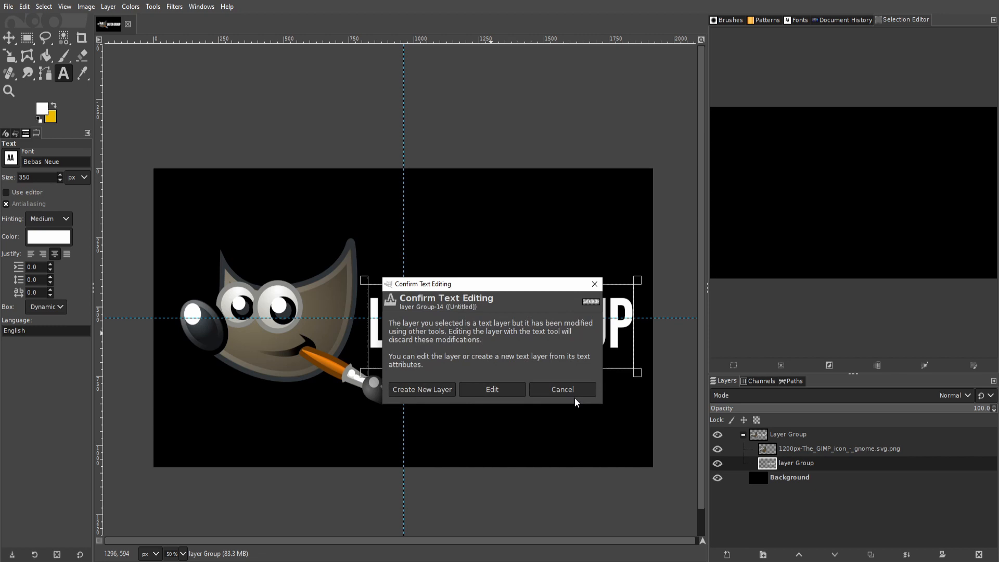
click(562, 389)
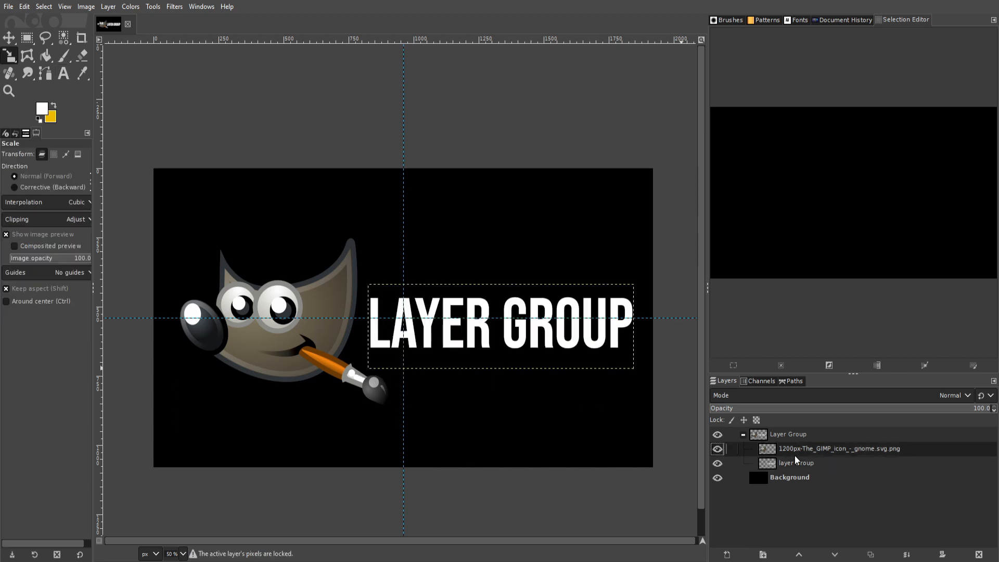
click(788, 434)
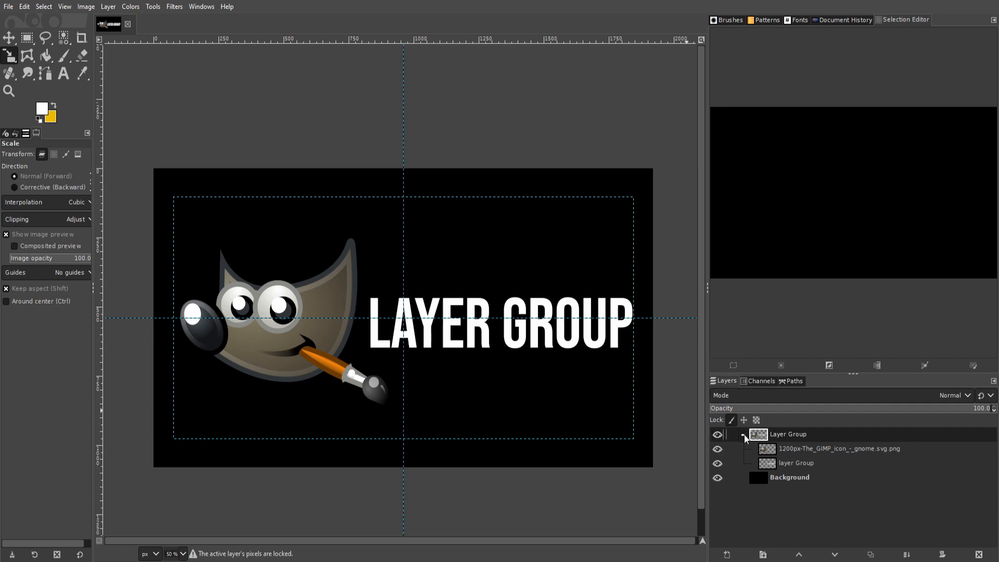
click(743, 434)
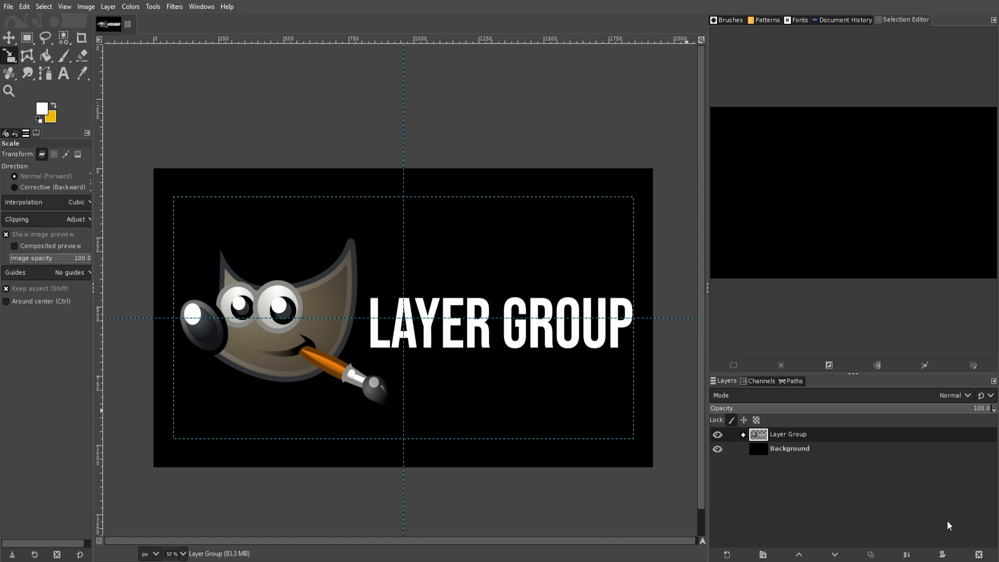
Expand the group and toggle its visibility off and on, ending with logo and text visible
click(740, 434)
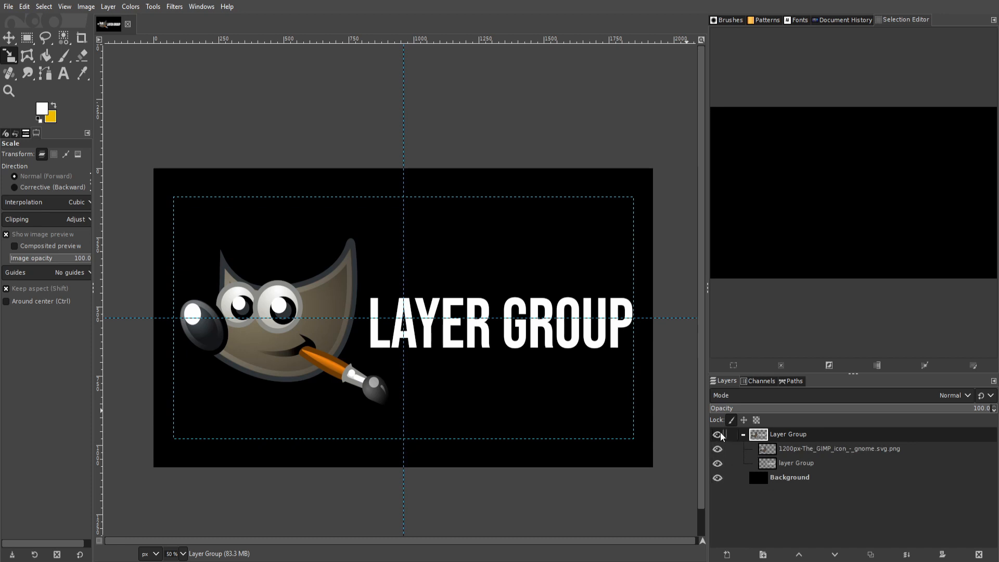
click(717, 434)
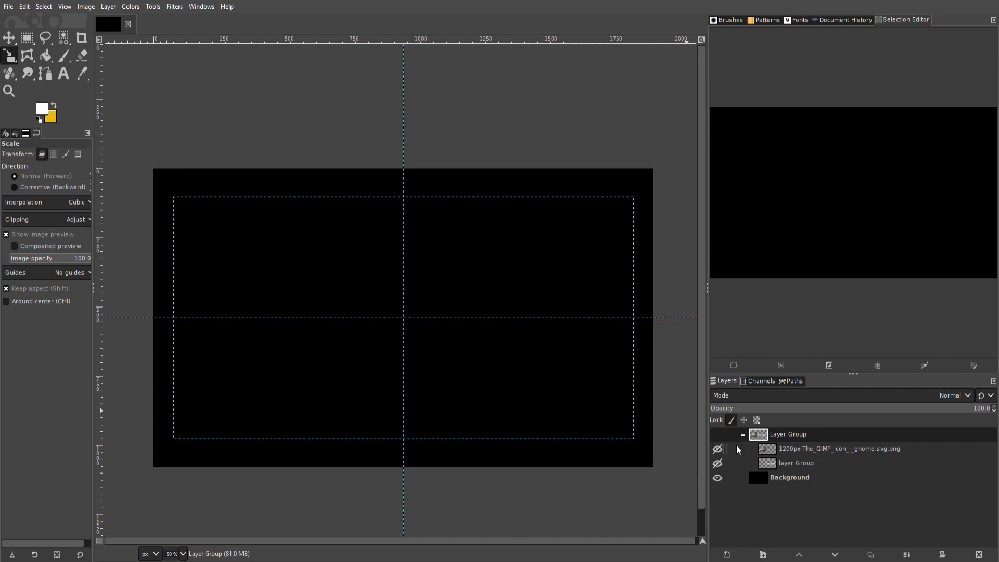
mouse_move(738, 458)
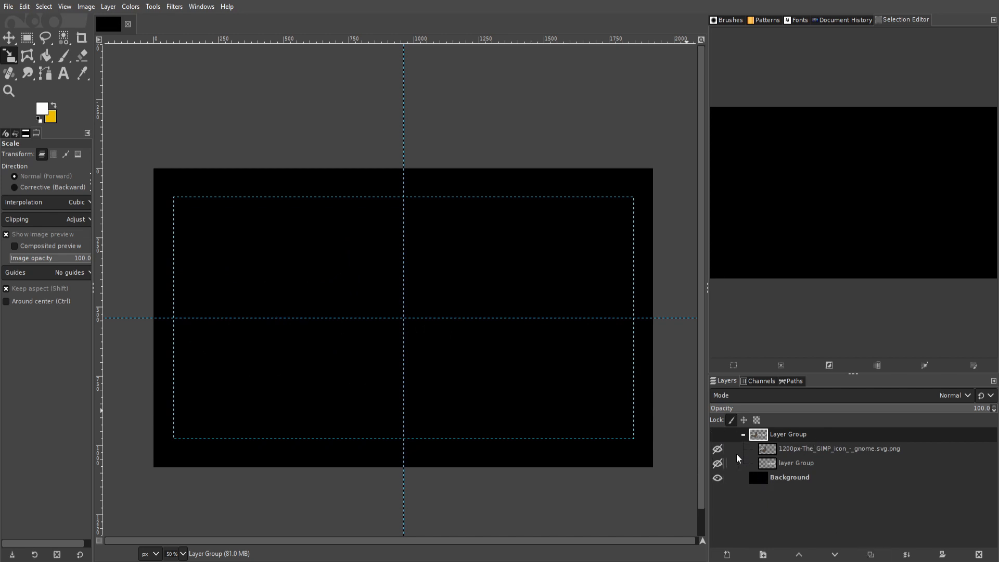
click(717, 434)
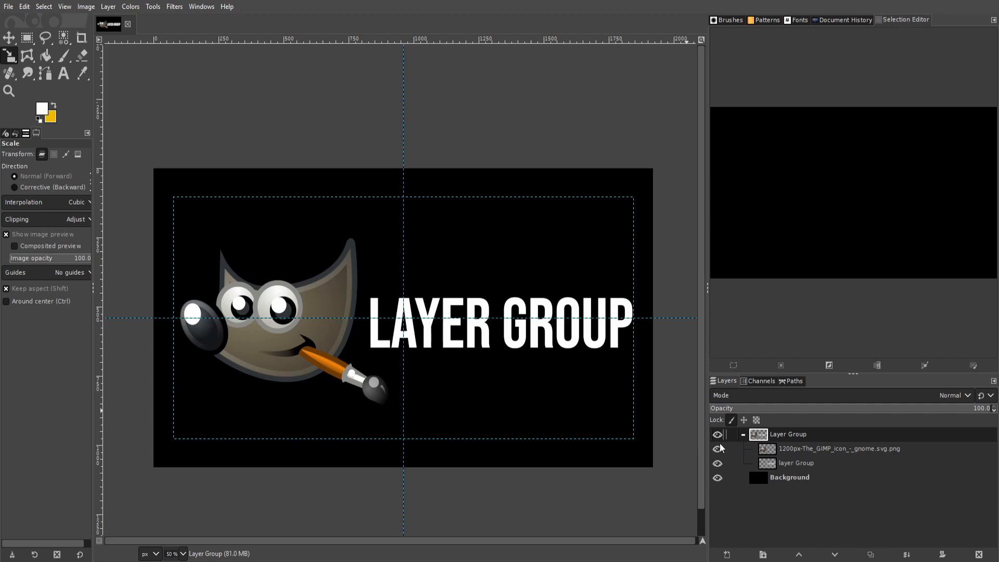
click(718, 434)
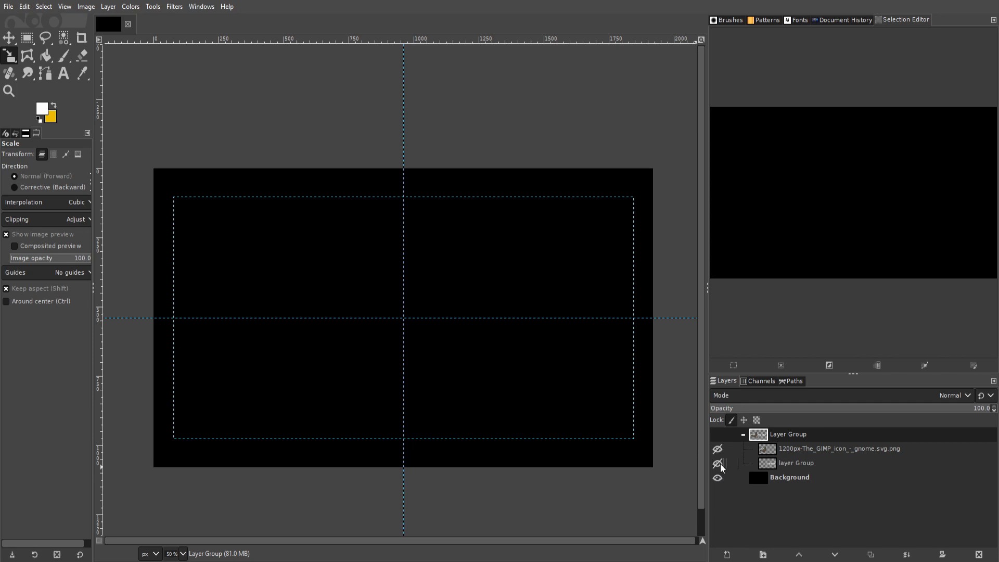
click(718, 463)
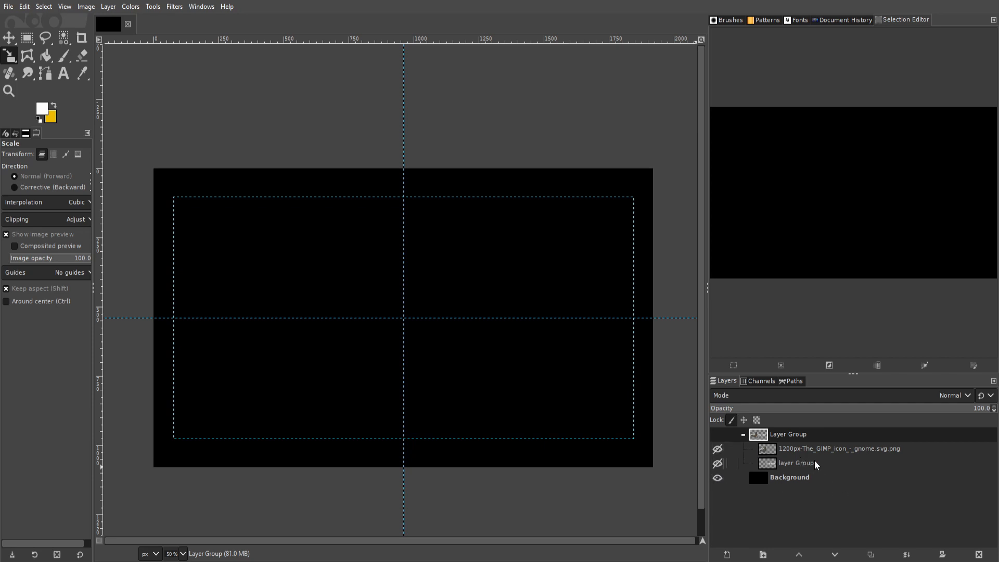
click(717, 434)
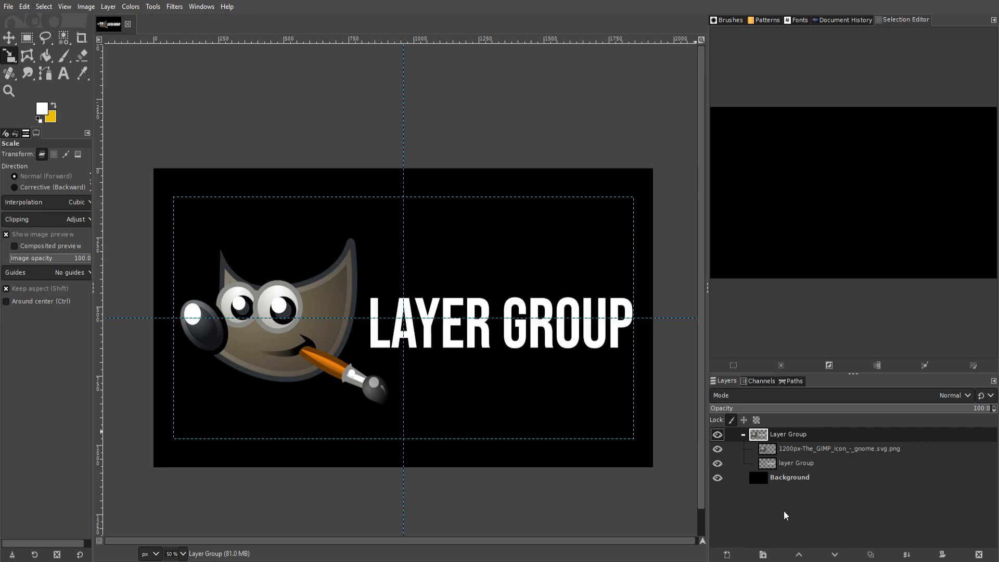
mouse_move(783, 399)
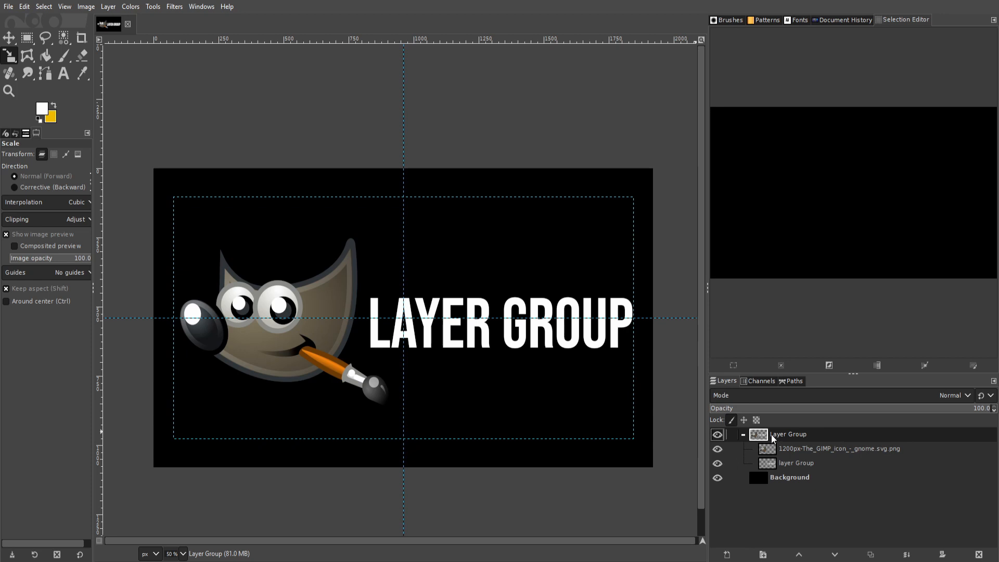
mouse_move(772, 397)
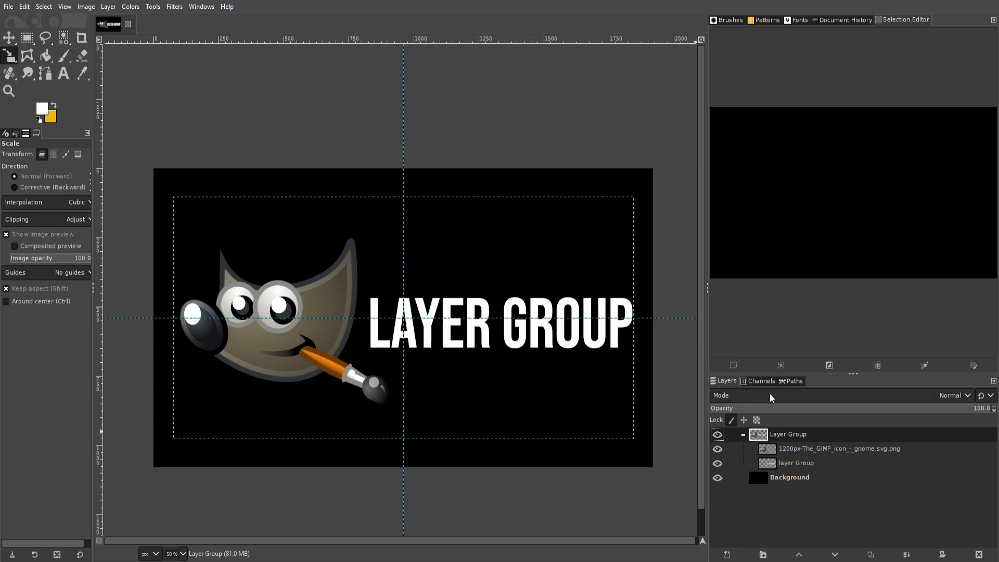
click(952, 410)
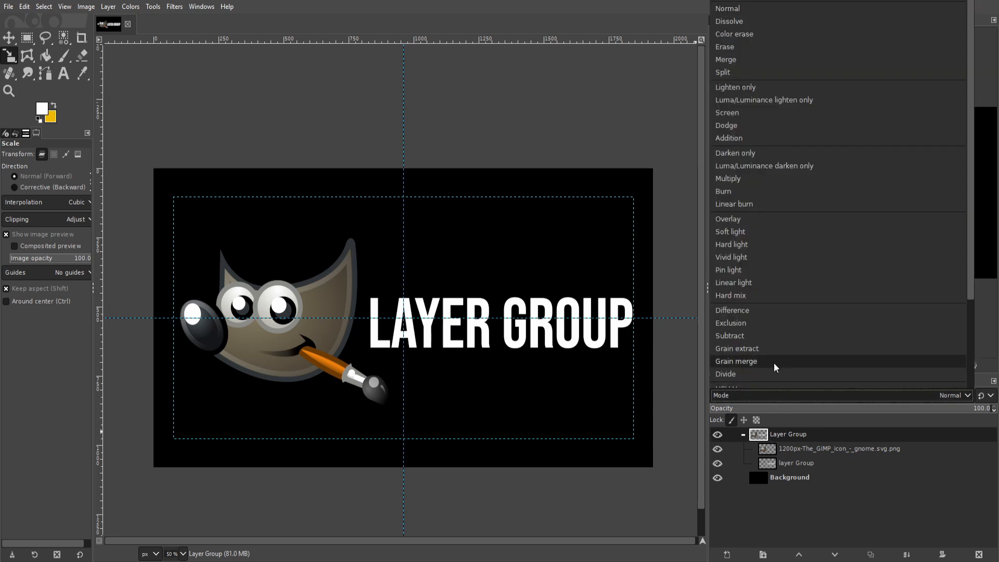
click(736, 361)
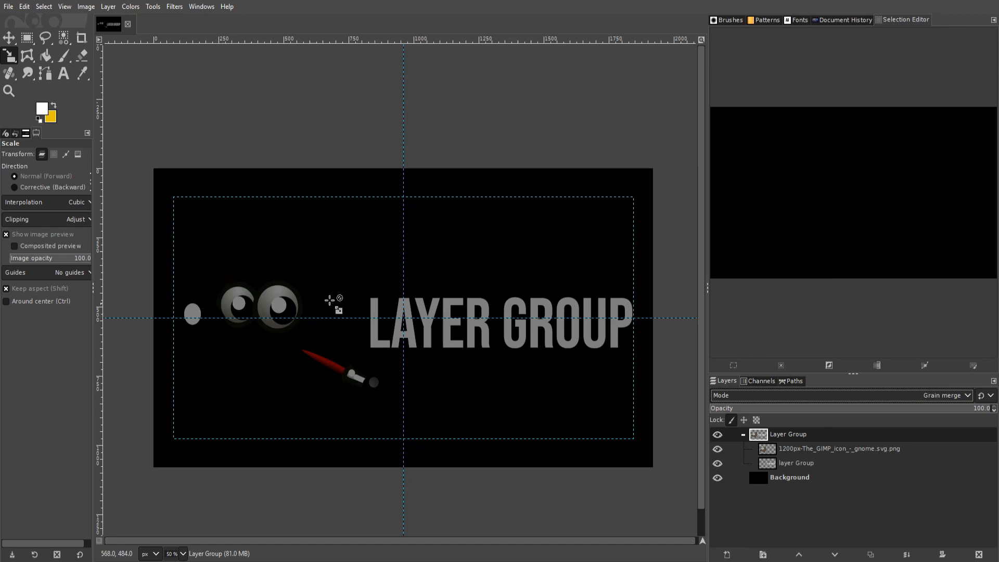
mouse_move(392, 317)
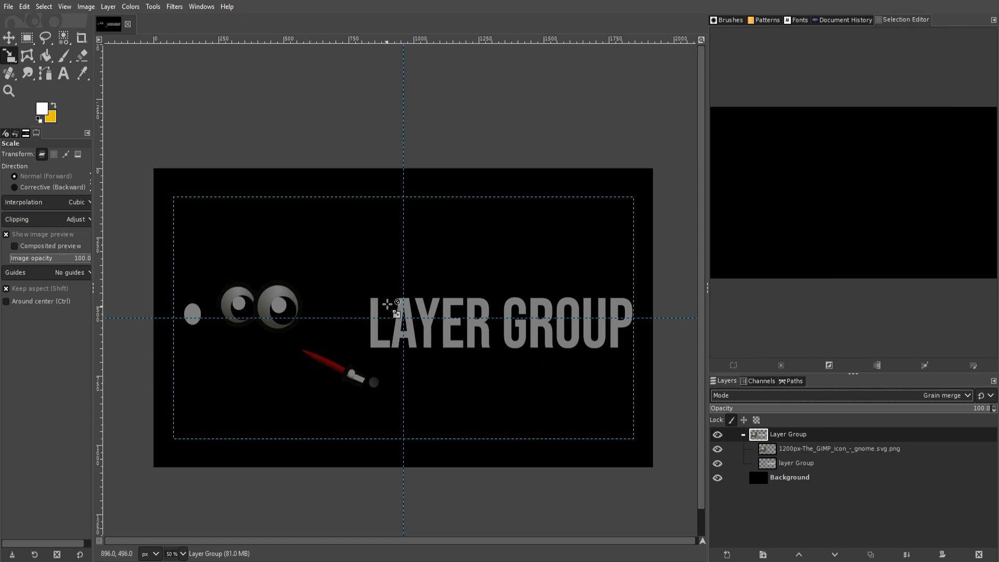
click(958, 408)
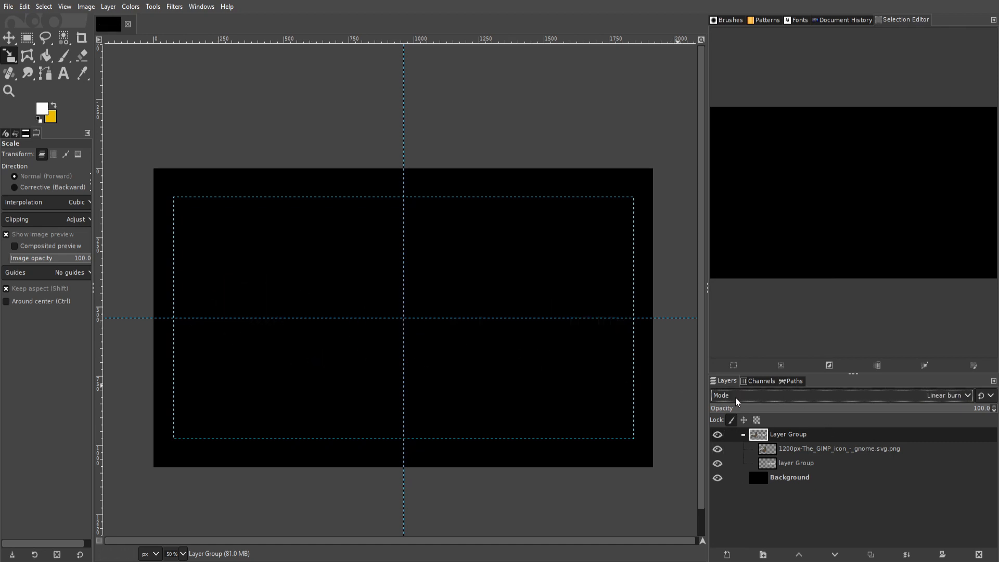
click(946, 394)
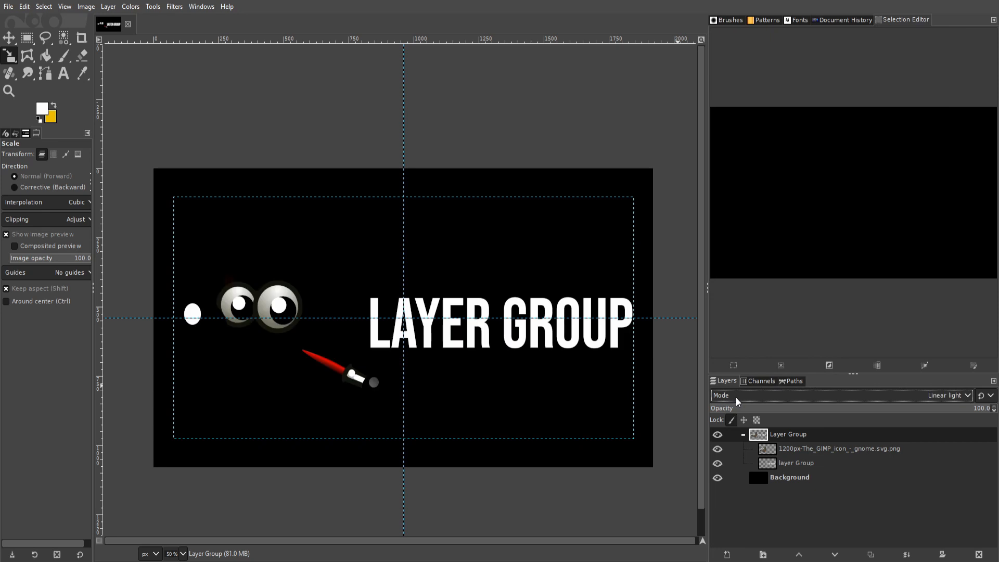
click(957, 410)
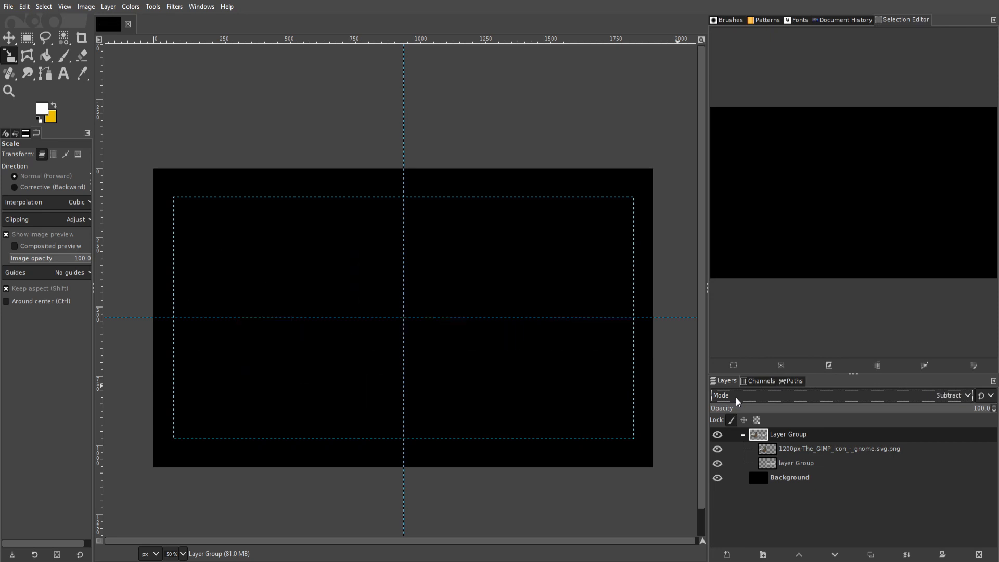
click(960, 411)
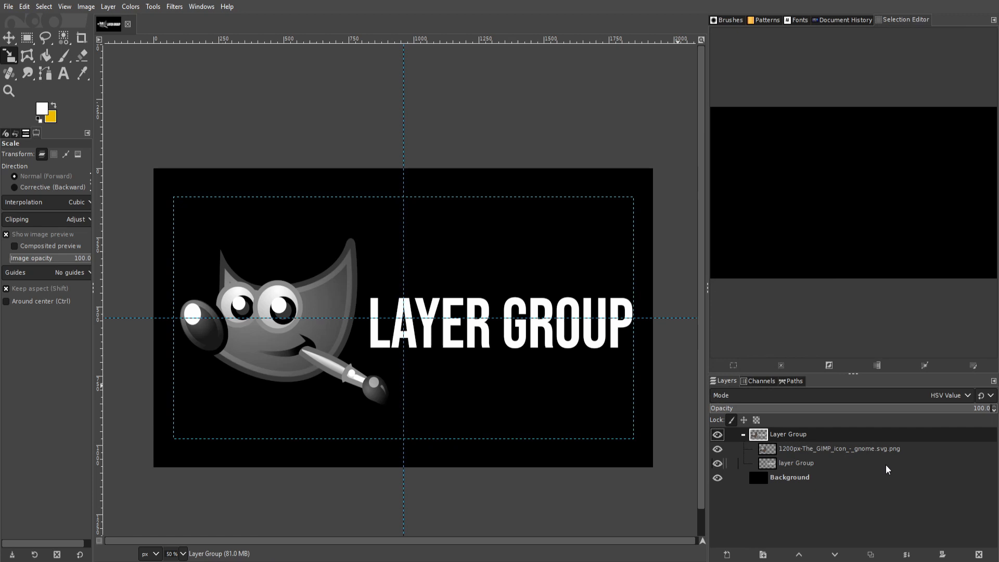
click(954, 410)
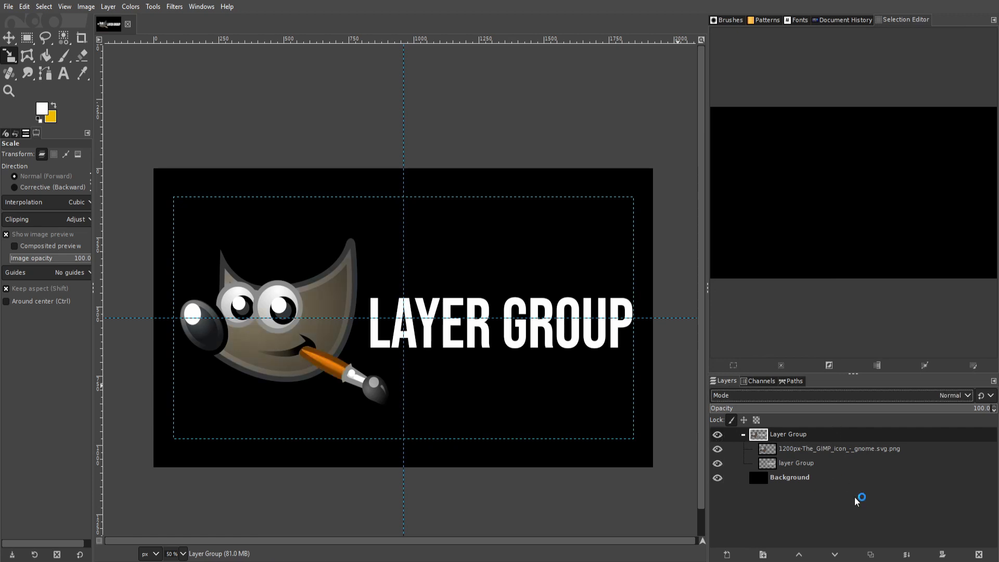
mouse_move(856, 502)
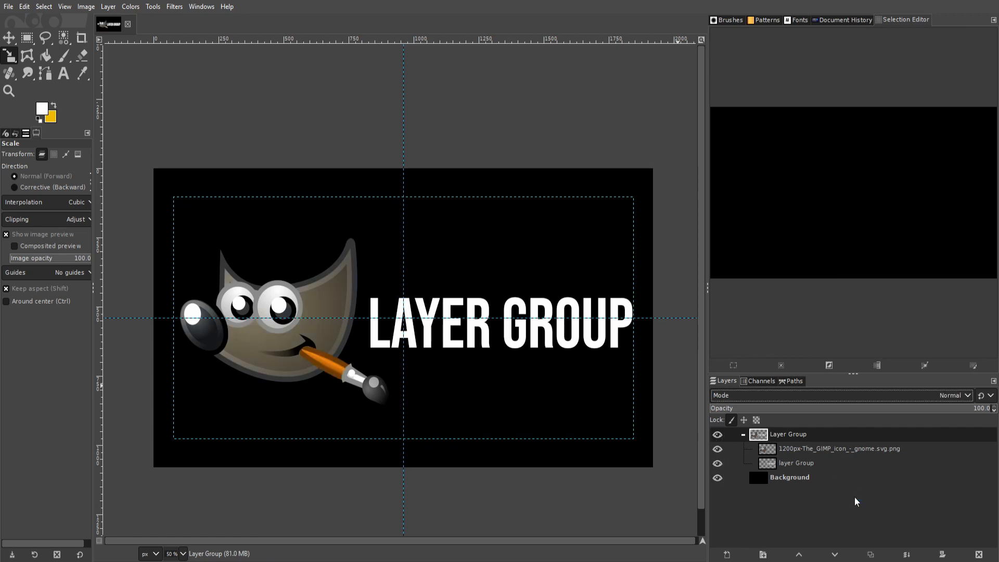